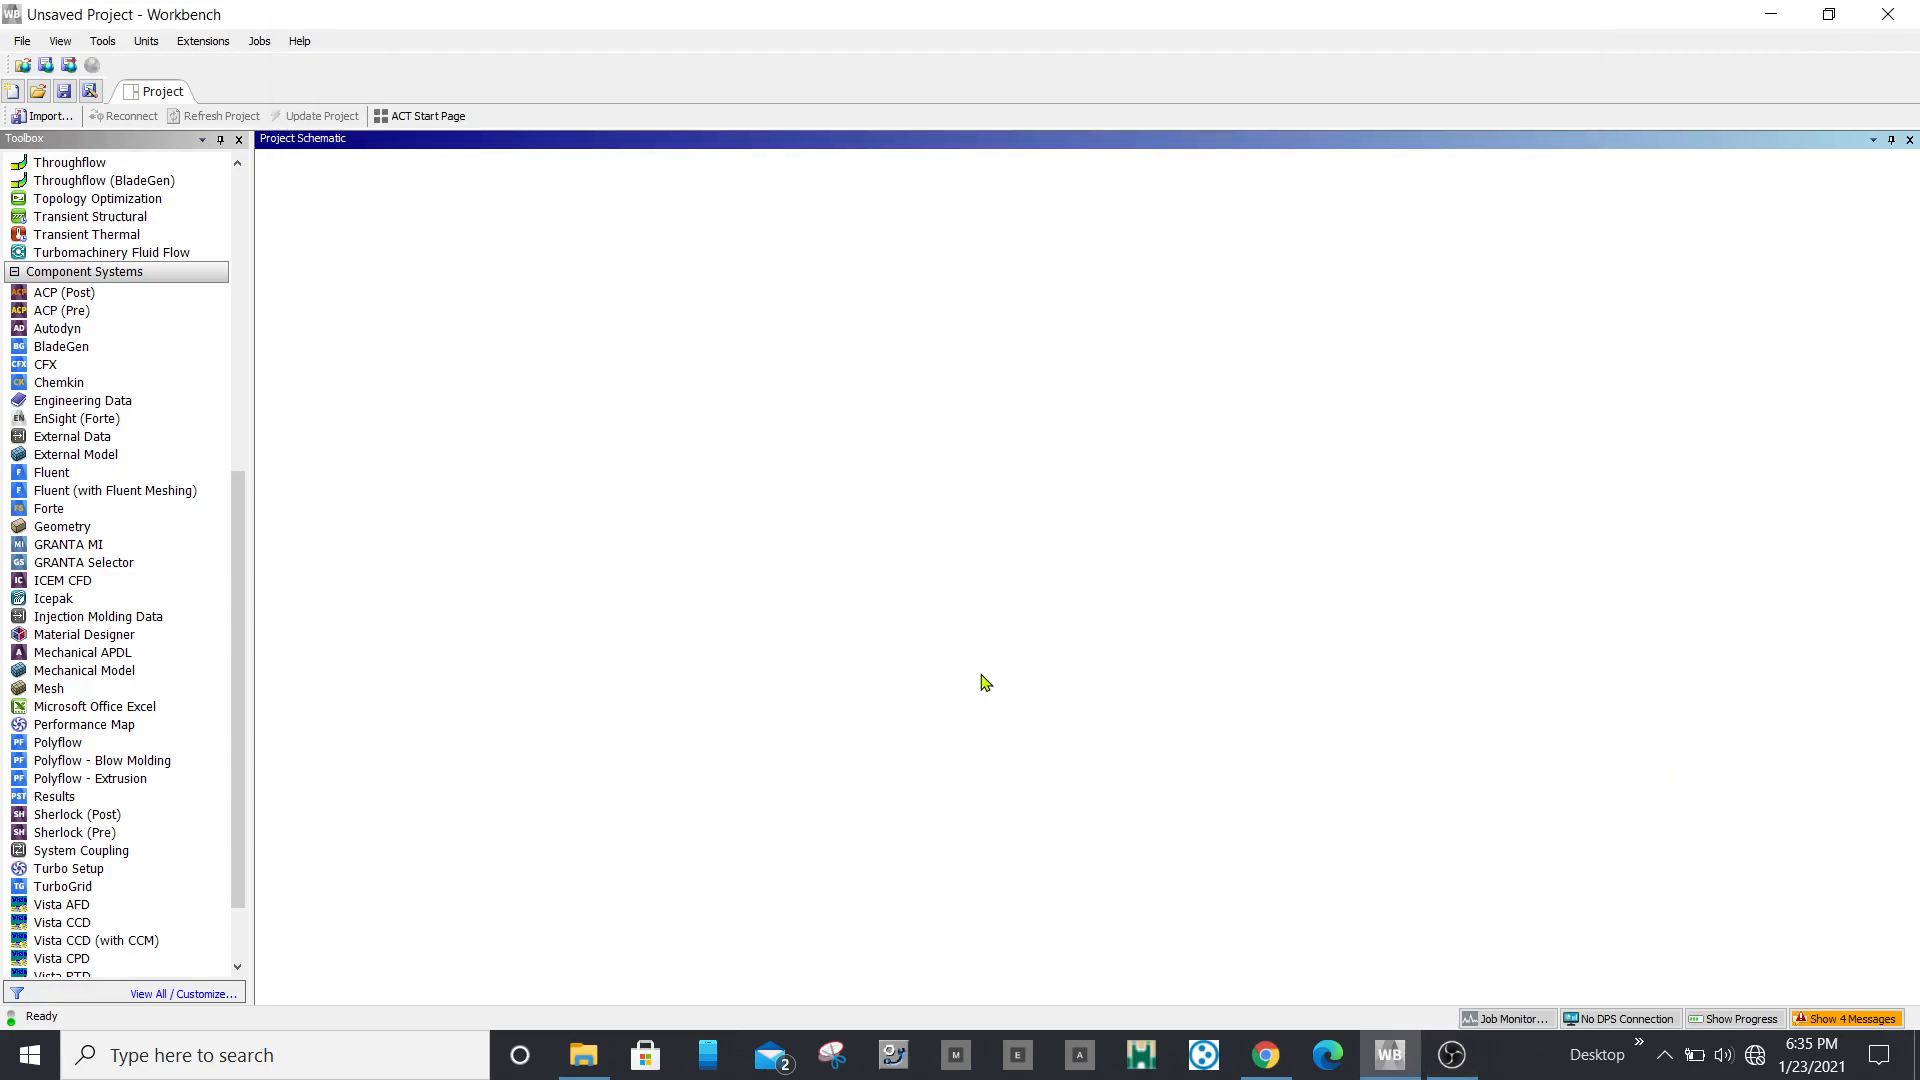
pyautogui.moveTo(661, 583)
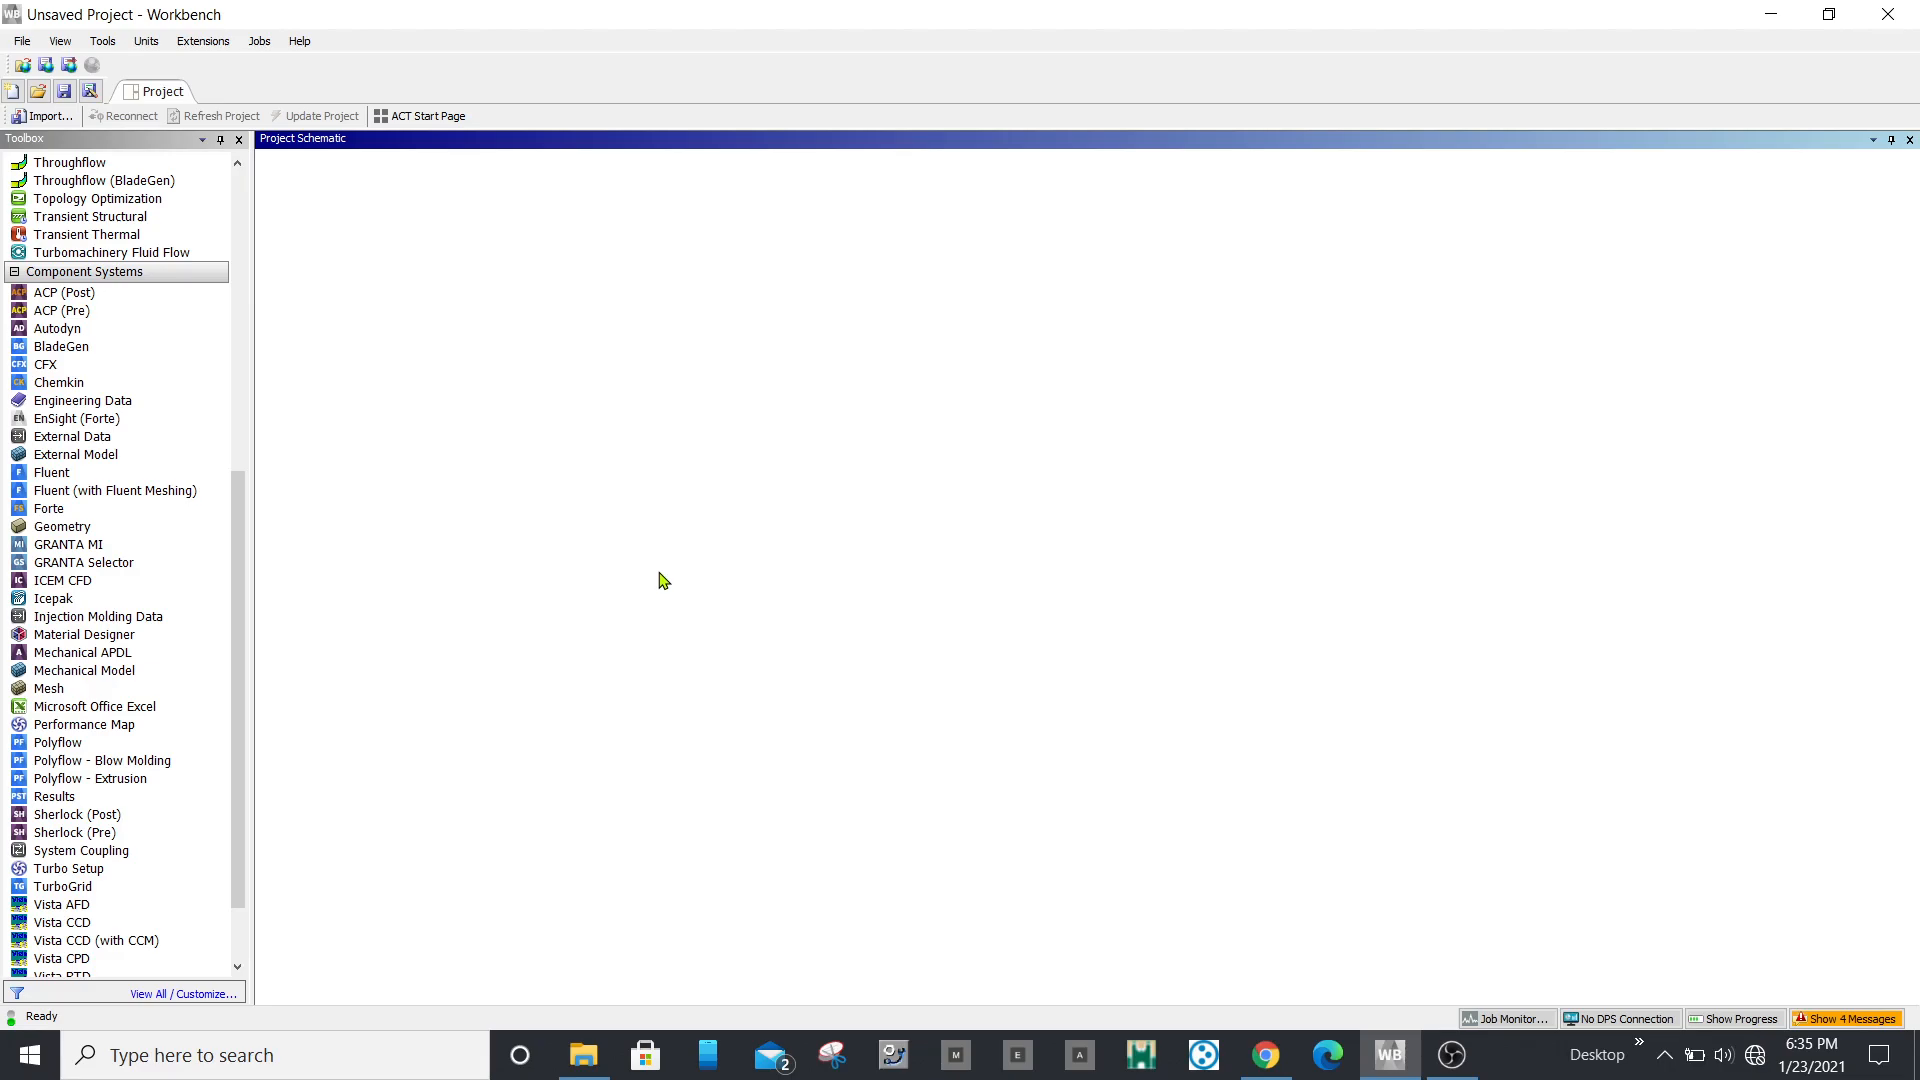
pyautogui.moveTo(637, 567)
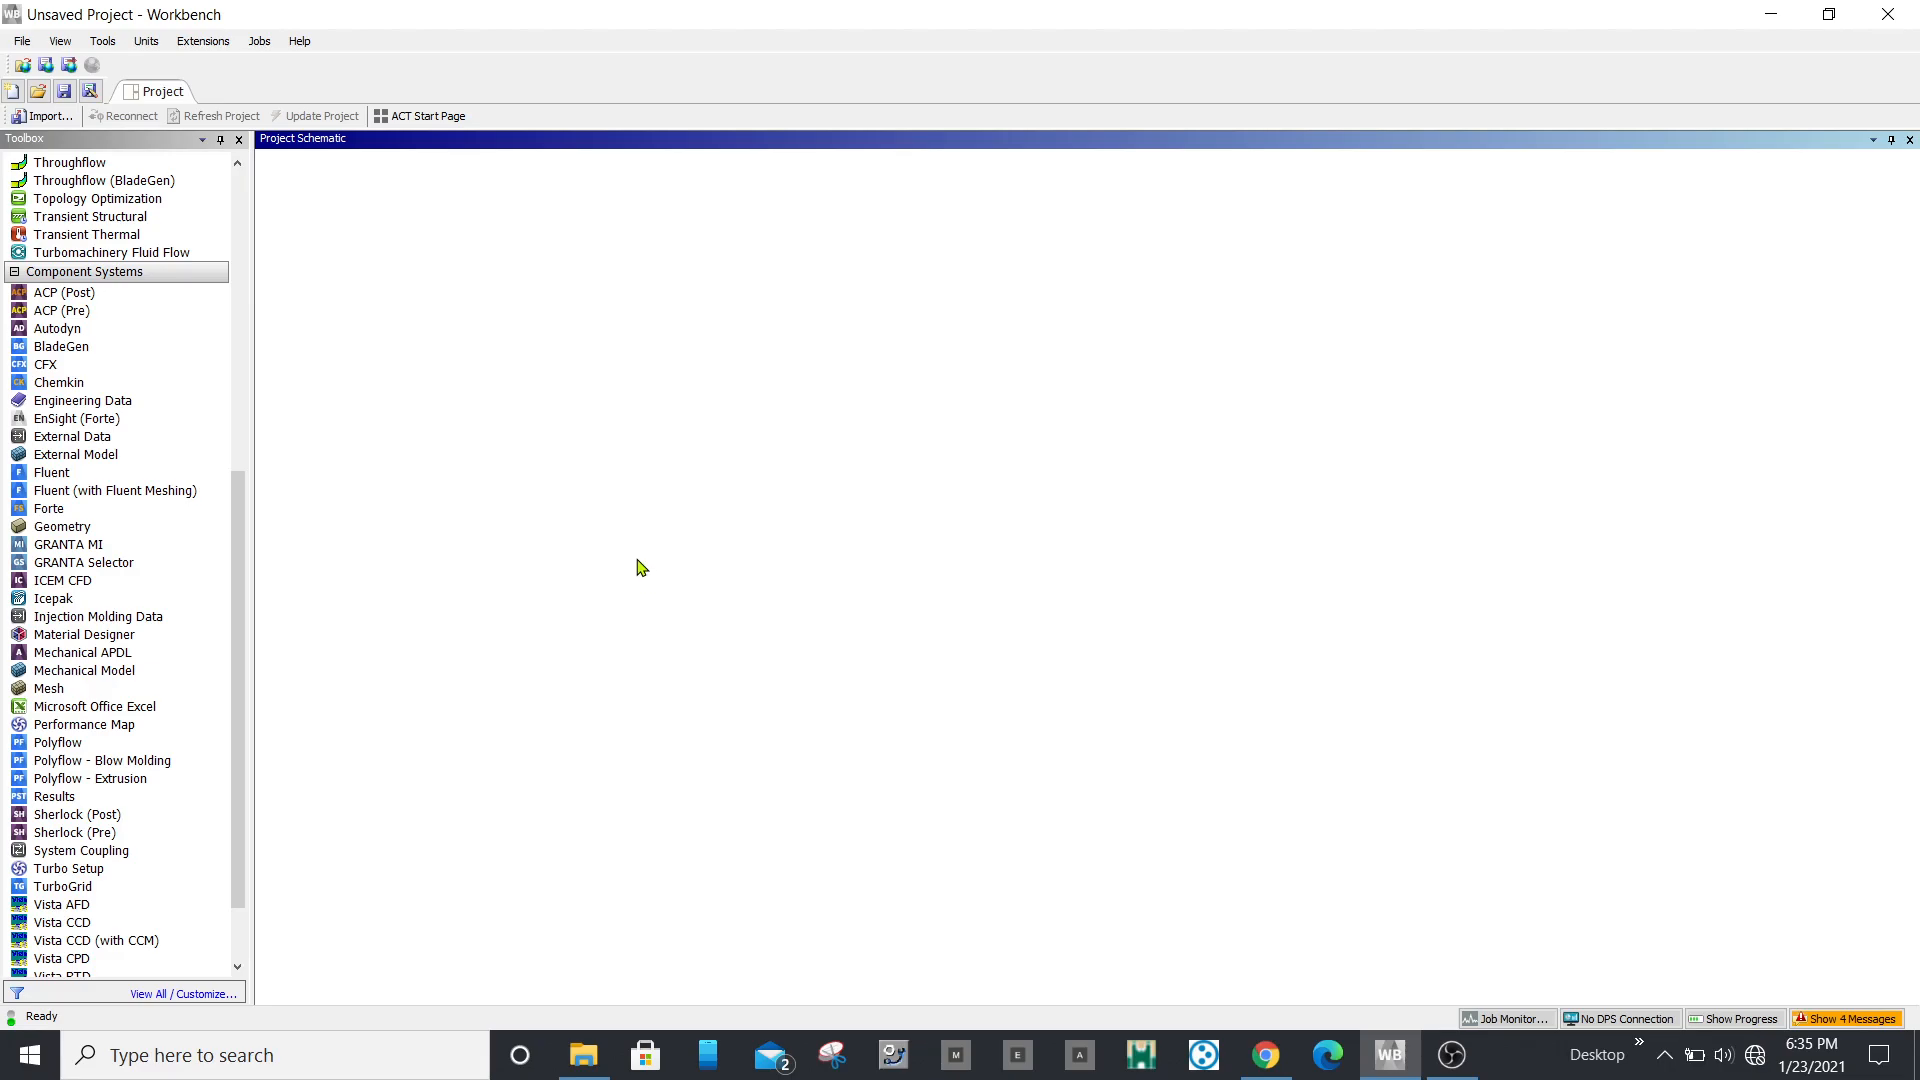
# Step: Add a standalone External Model component system to the Project Schematic
pyautogui.click(116, 489)
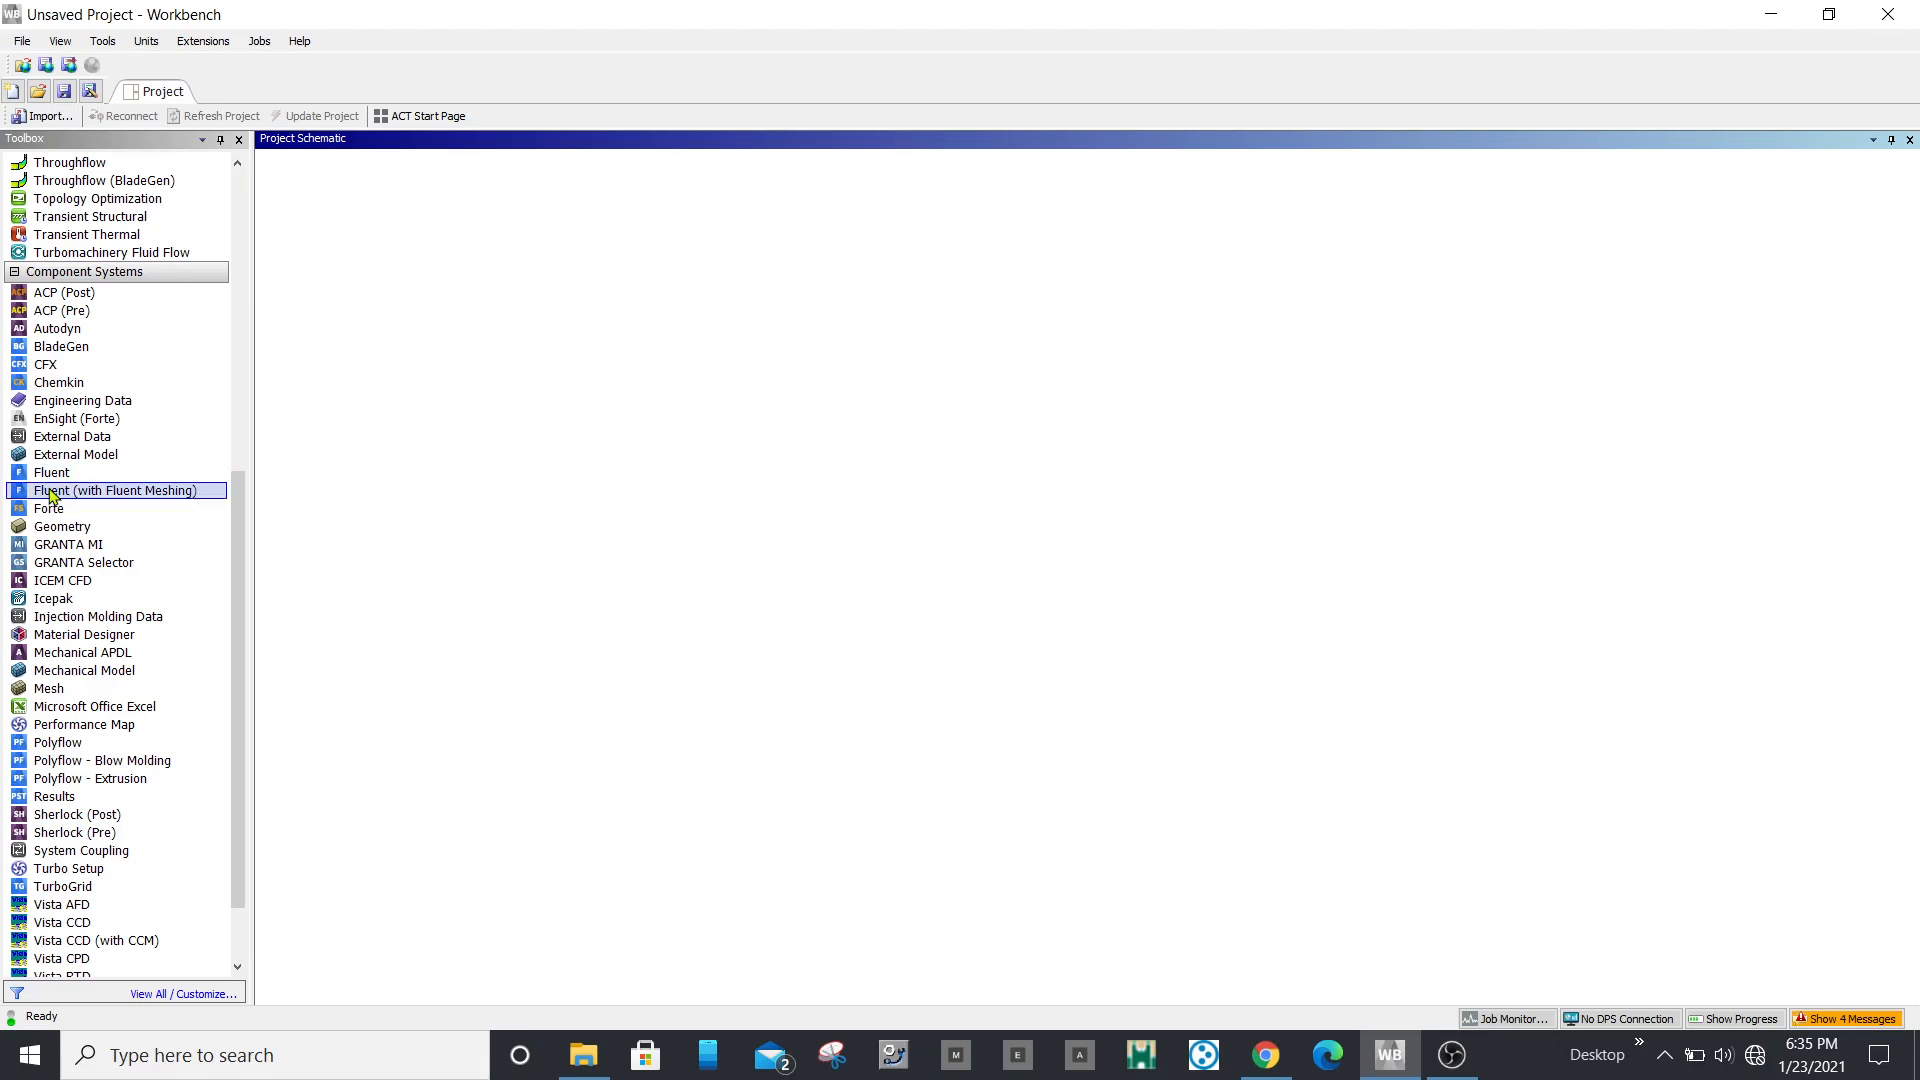
pyautogui.scroll(-3)
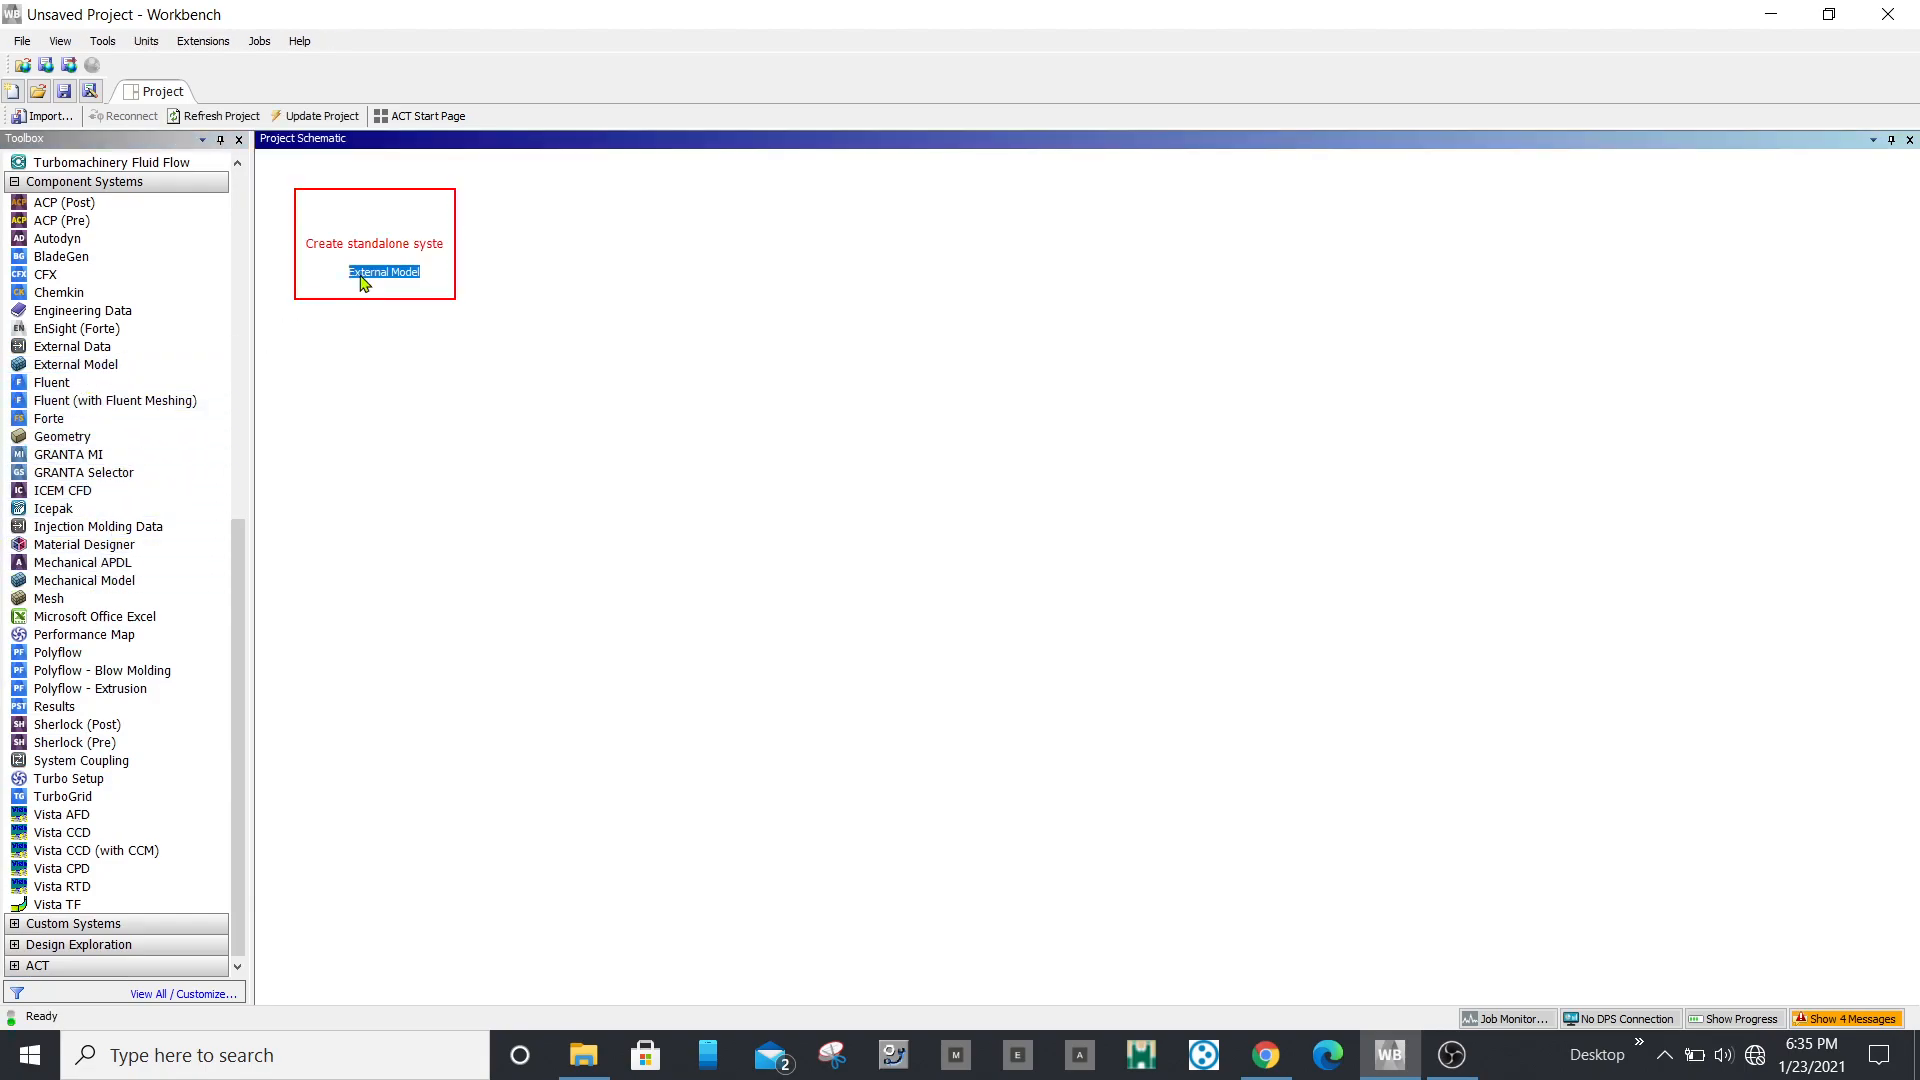
pyautogui.doubleClick(383, 272)
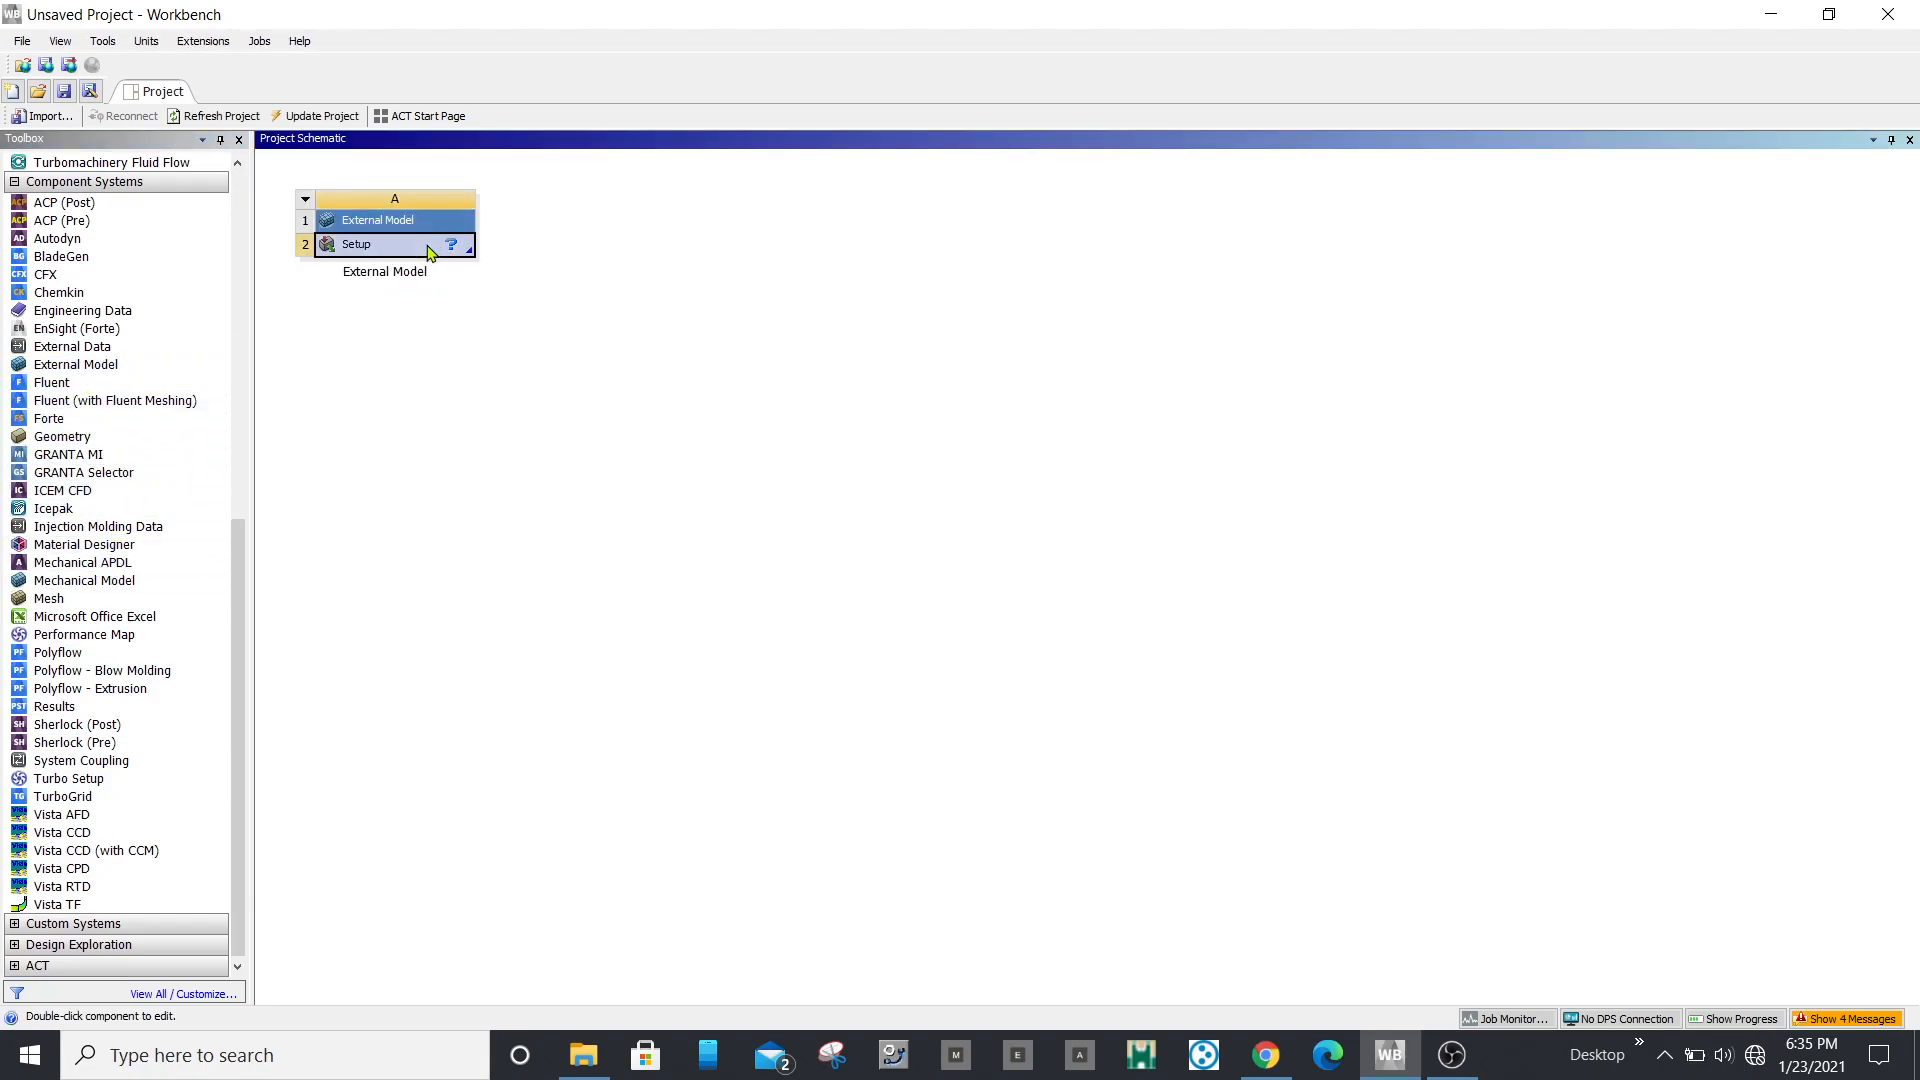
# Step: Load 'Geometry - Drum Cymbal Modal Analysis.igs.cdb' from Downloads as the External Model's File1
pyautogui.doubleClick(377, 244)
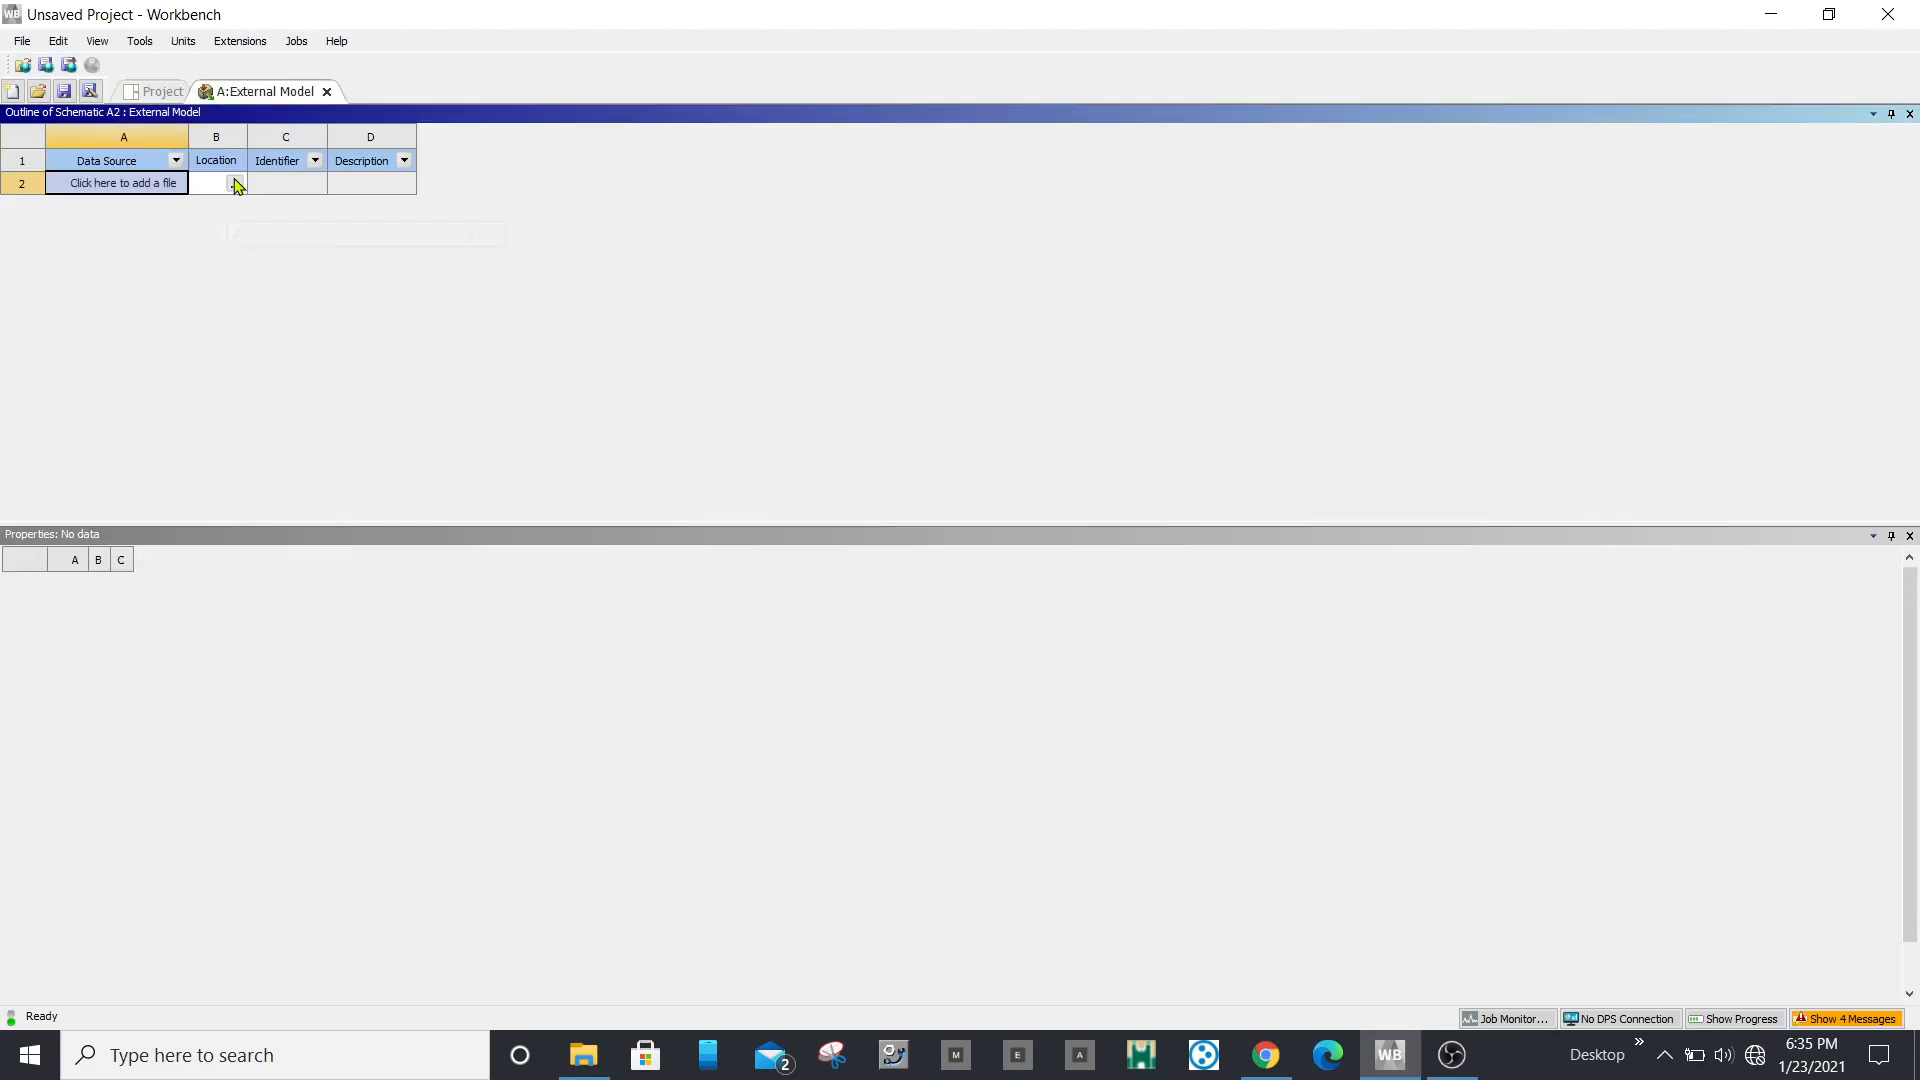
pyautogui.click(235, 184)
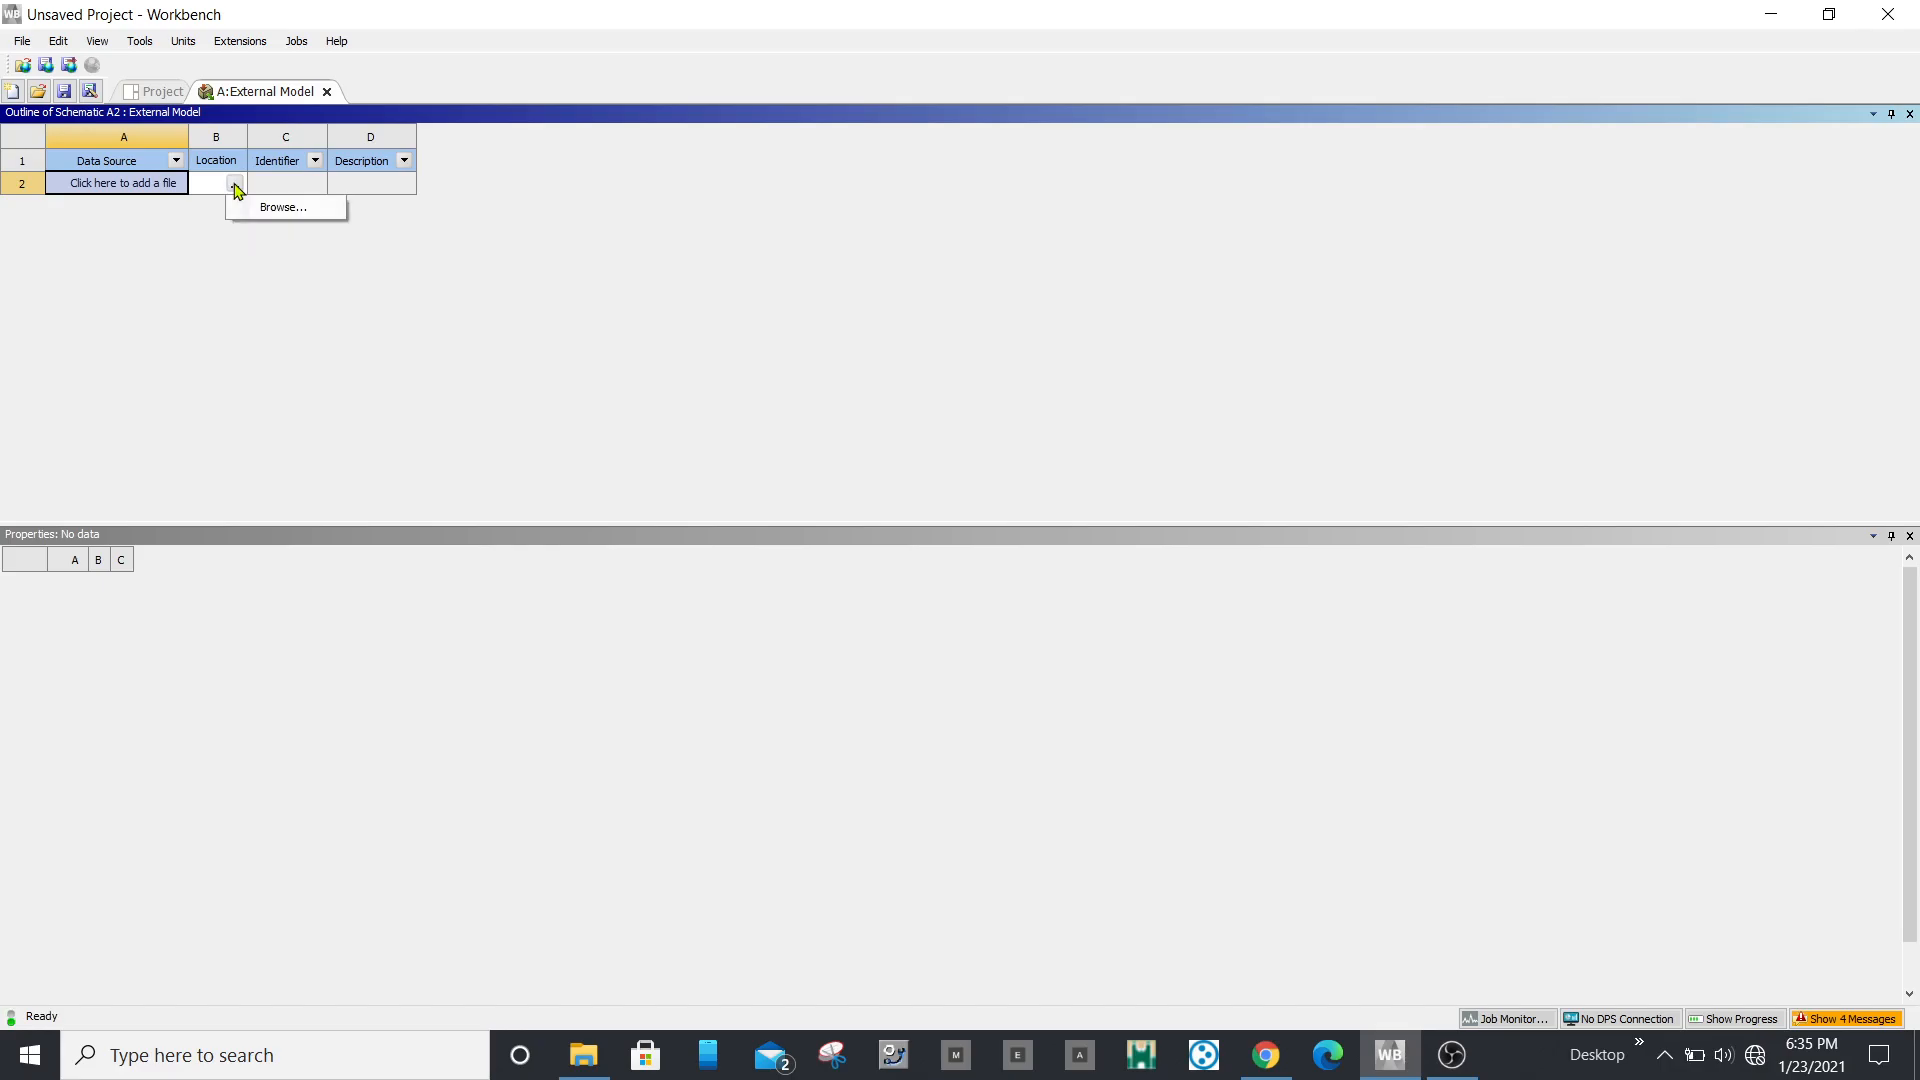
pyautogui.click(283, 206)
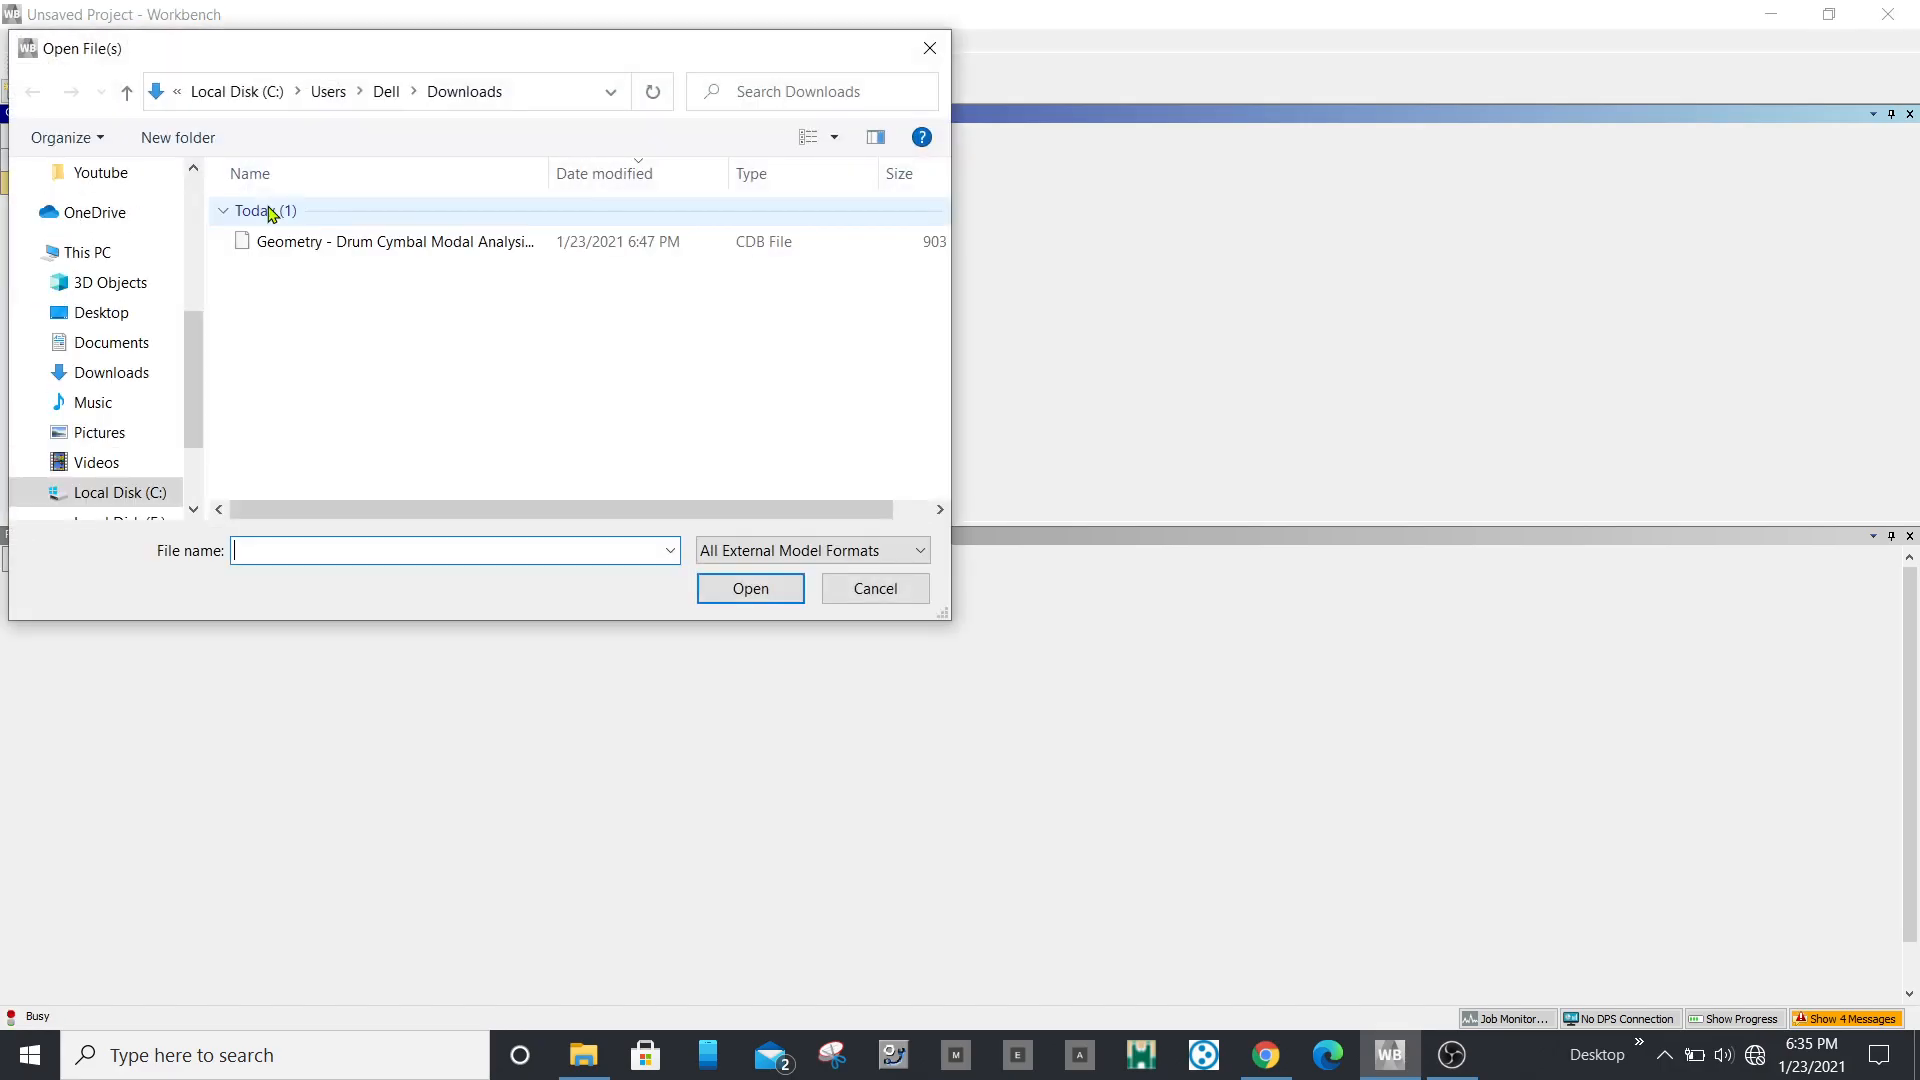
pyautogui.click(392, 241)
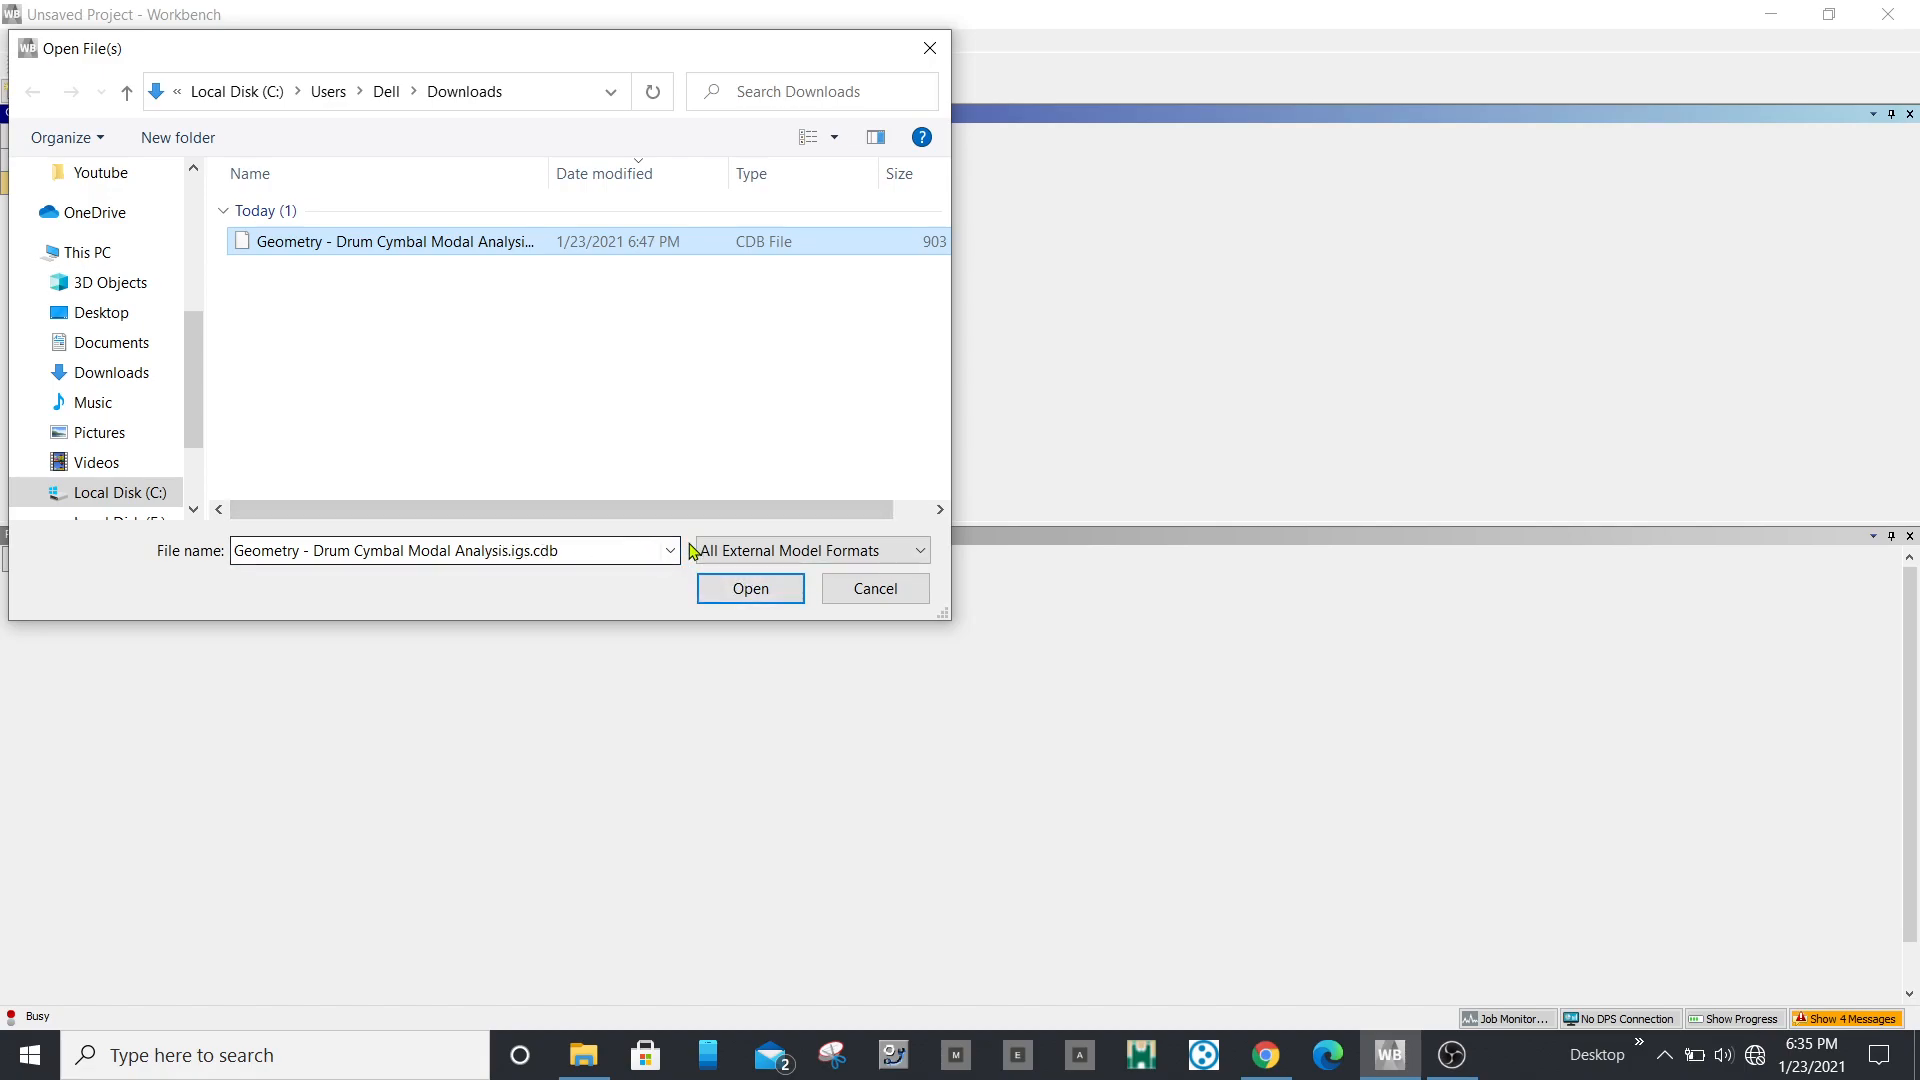
pyautogui.click(748, 588)
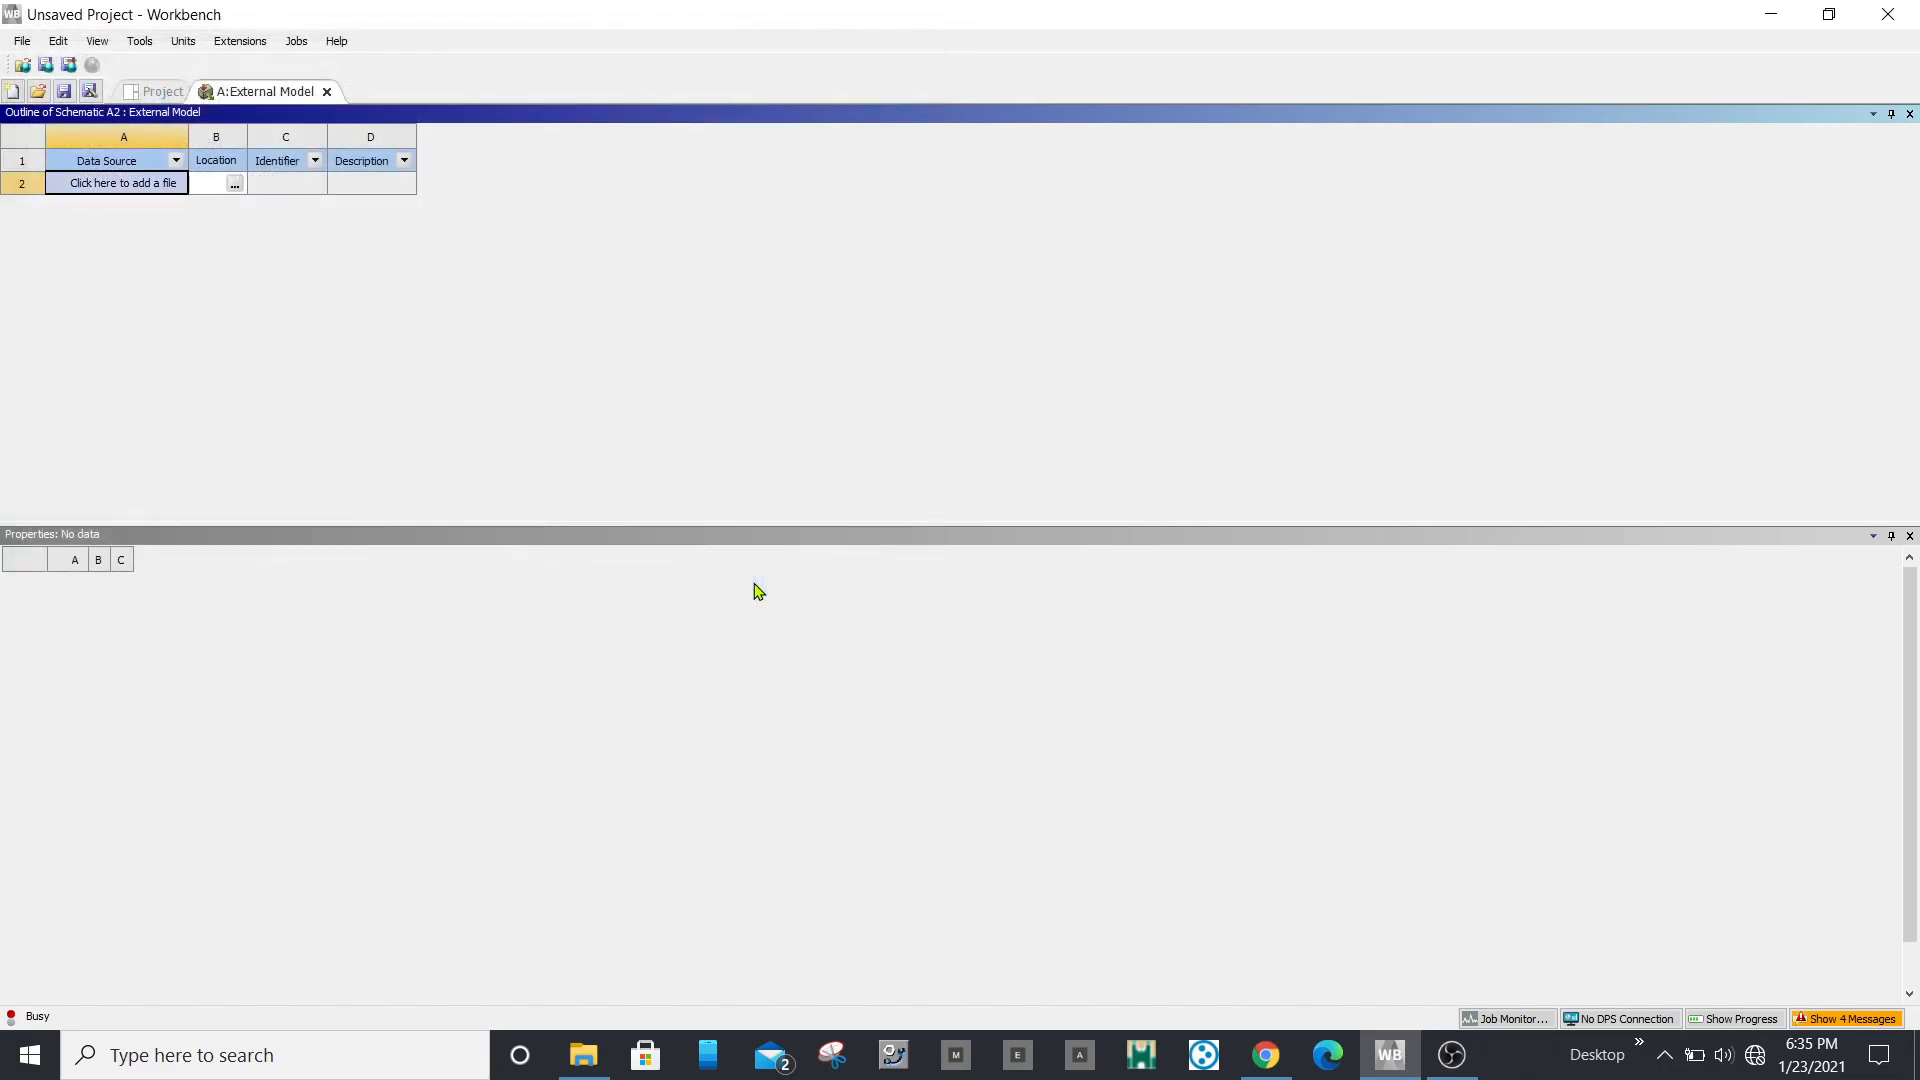
pyautogui.click(116, 182)
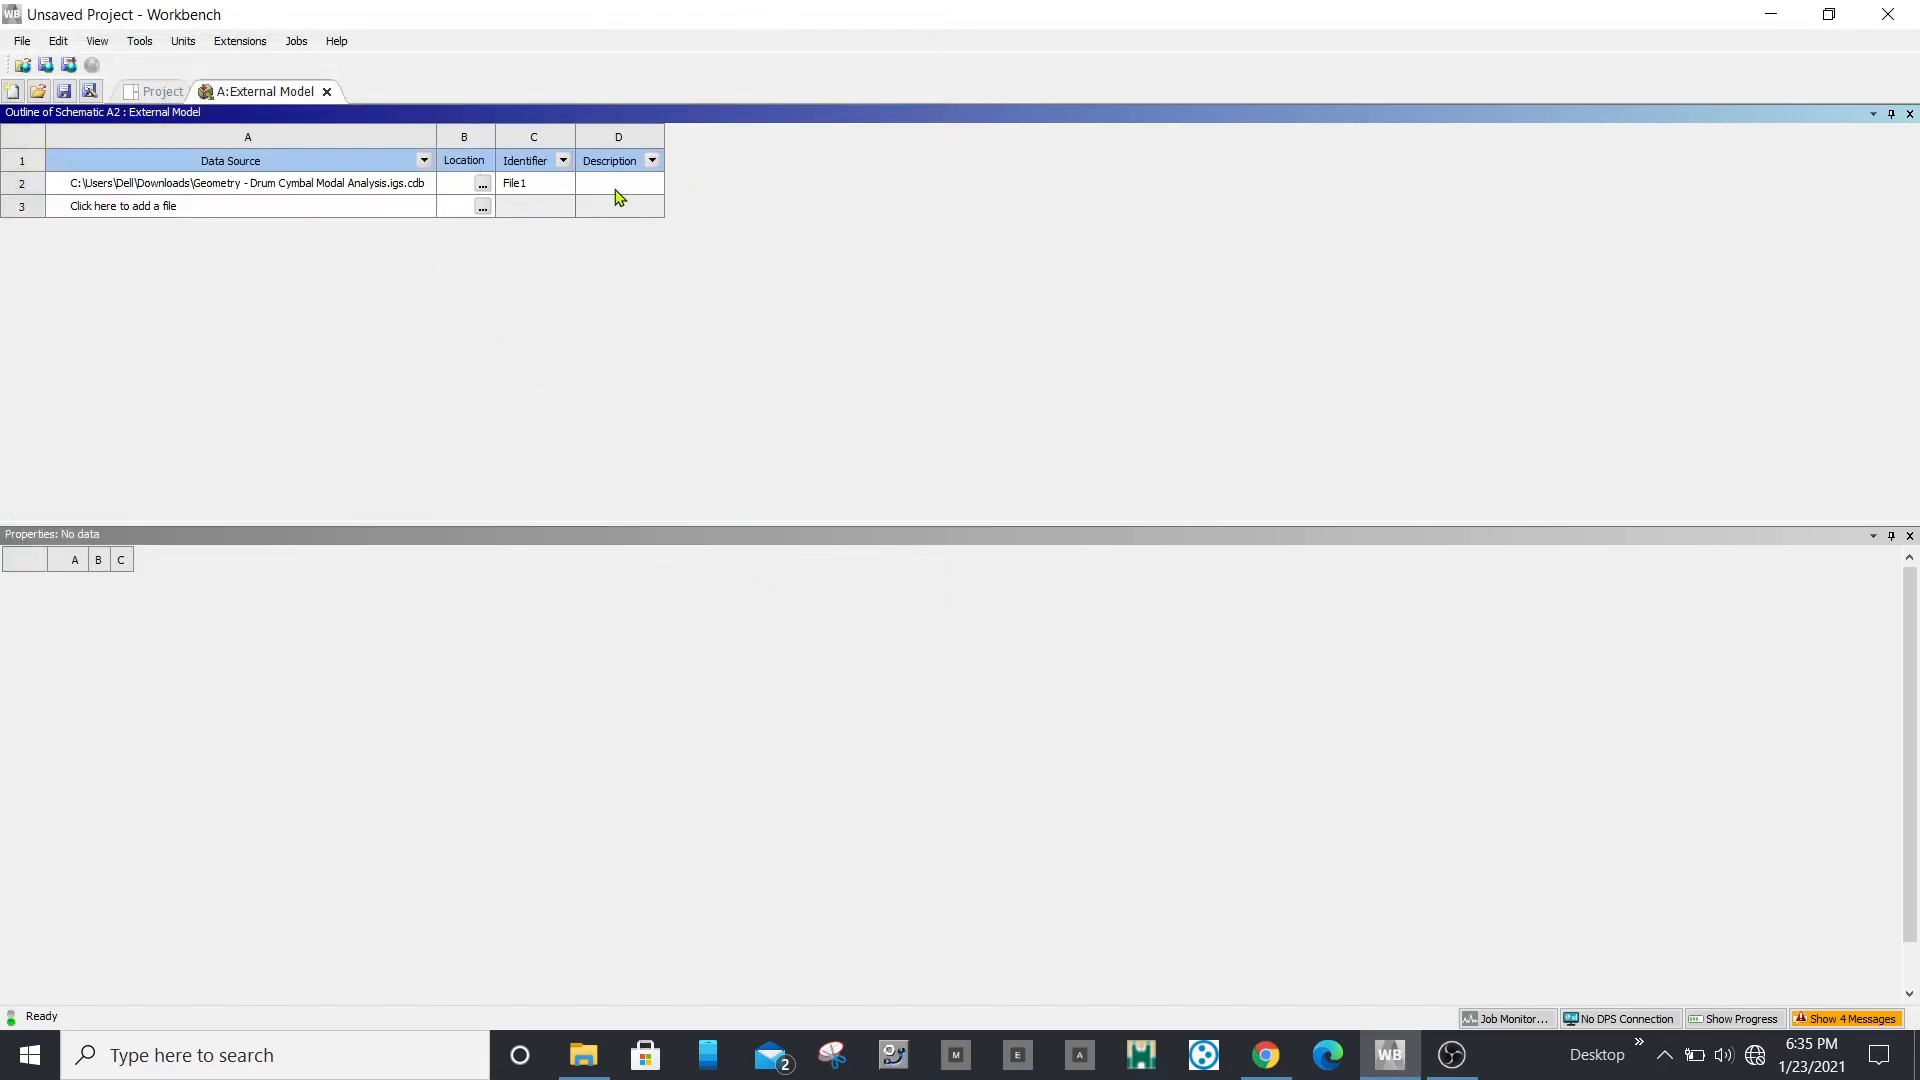
pyautogui.moveTo(328, 225)
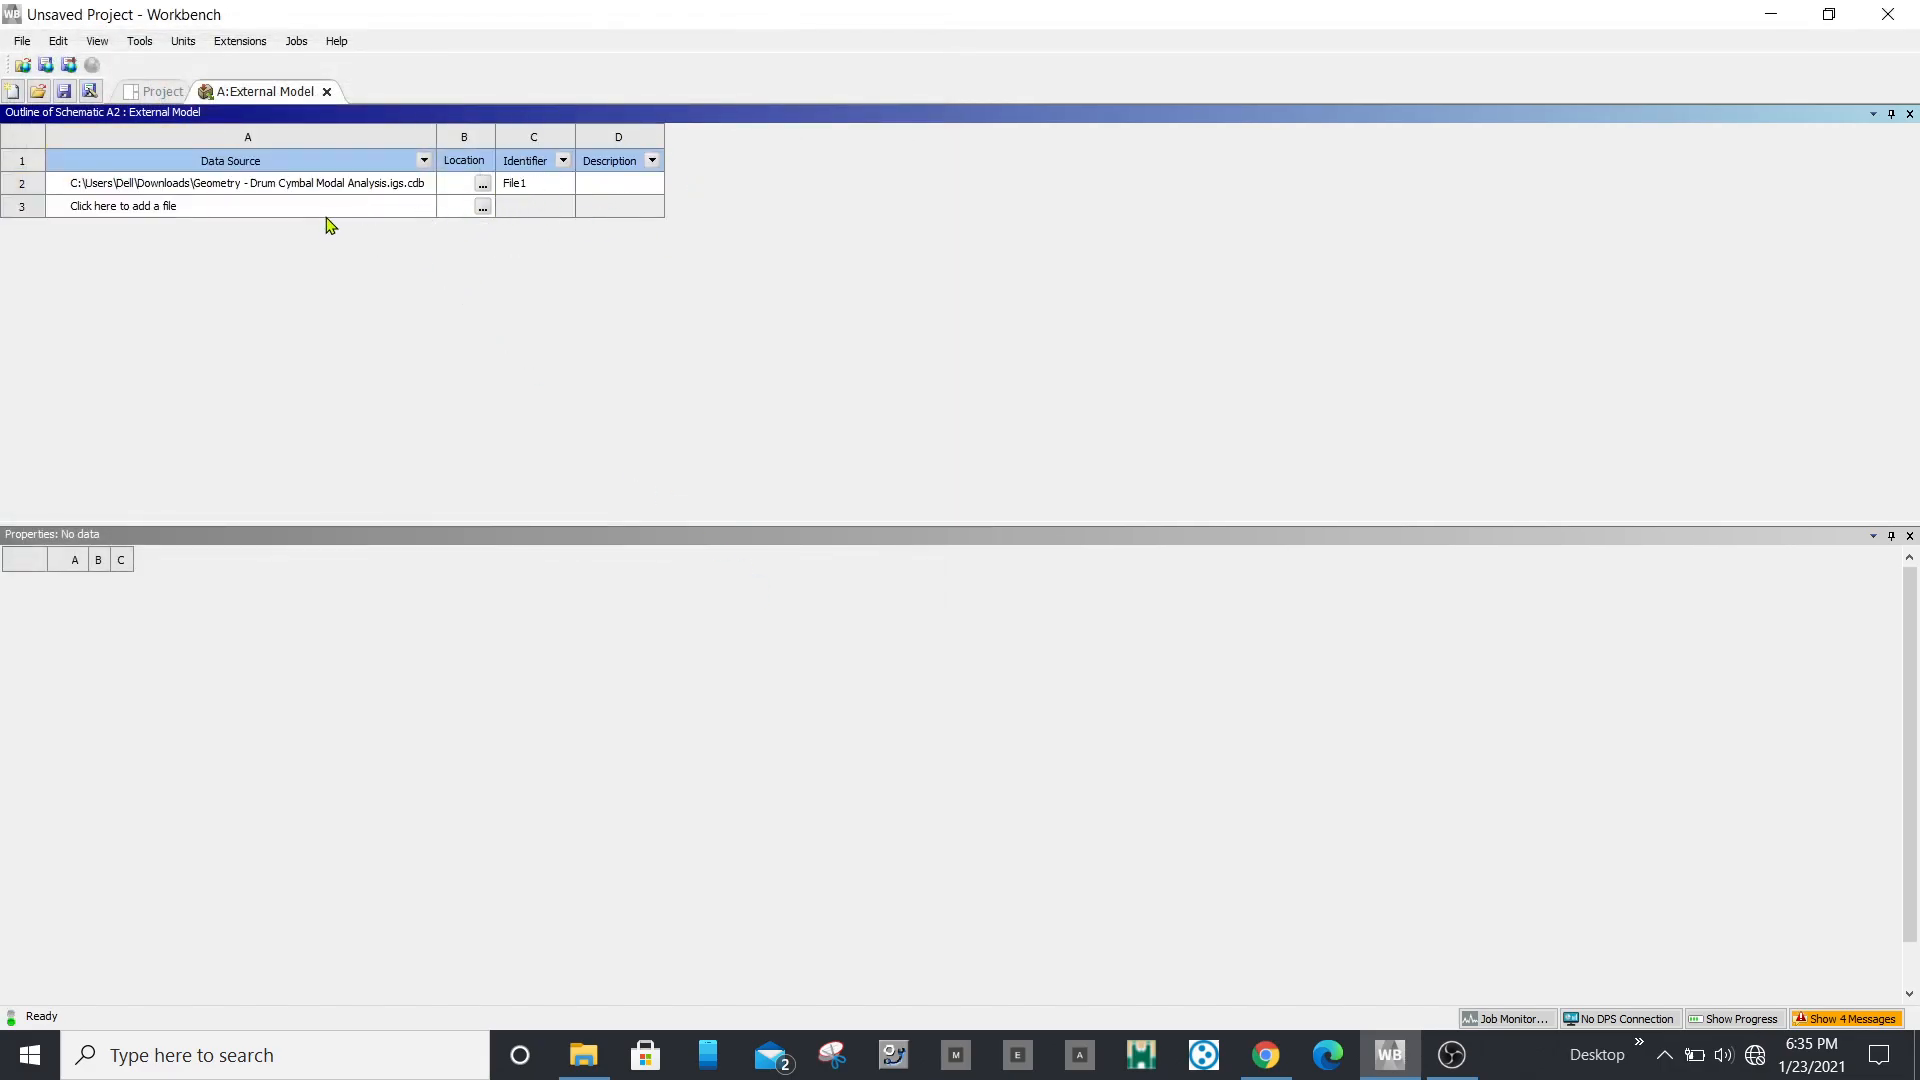
# Step: Return to the Project Schematic, where Setup now needs an update
pyautogui.click(122, 206)
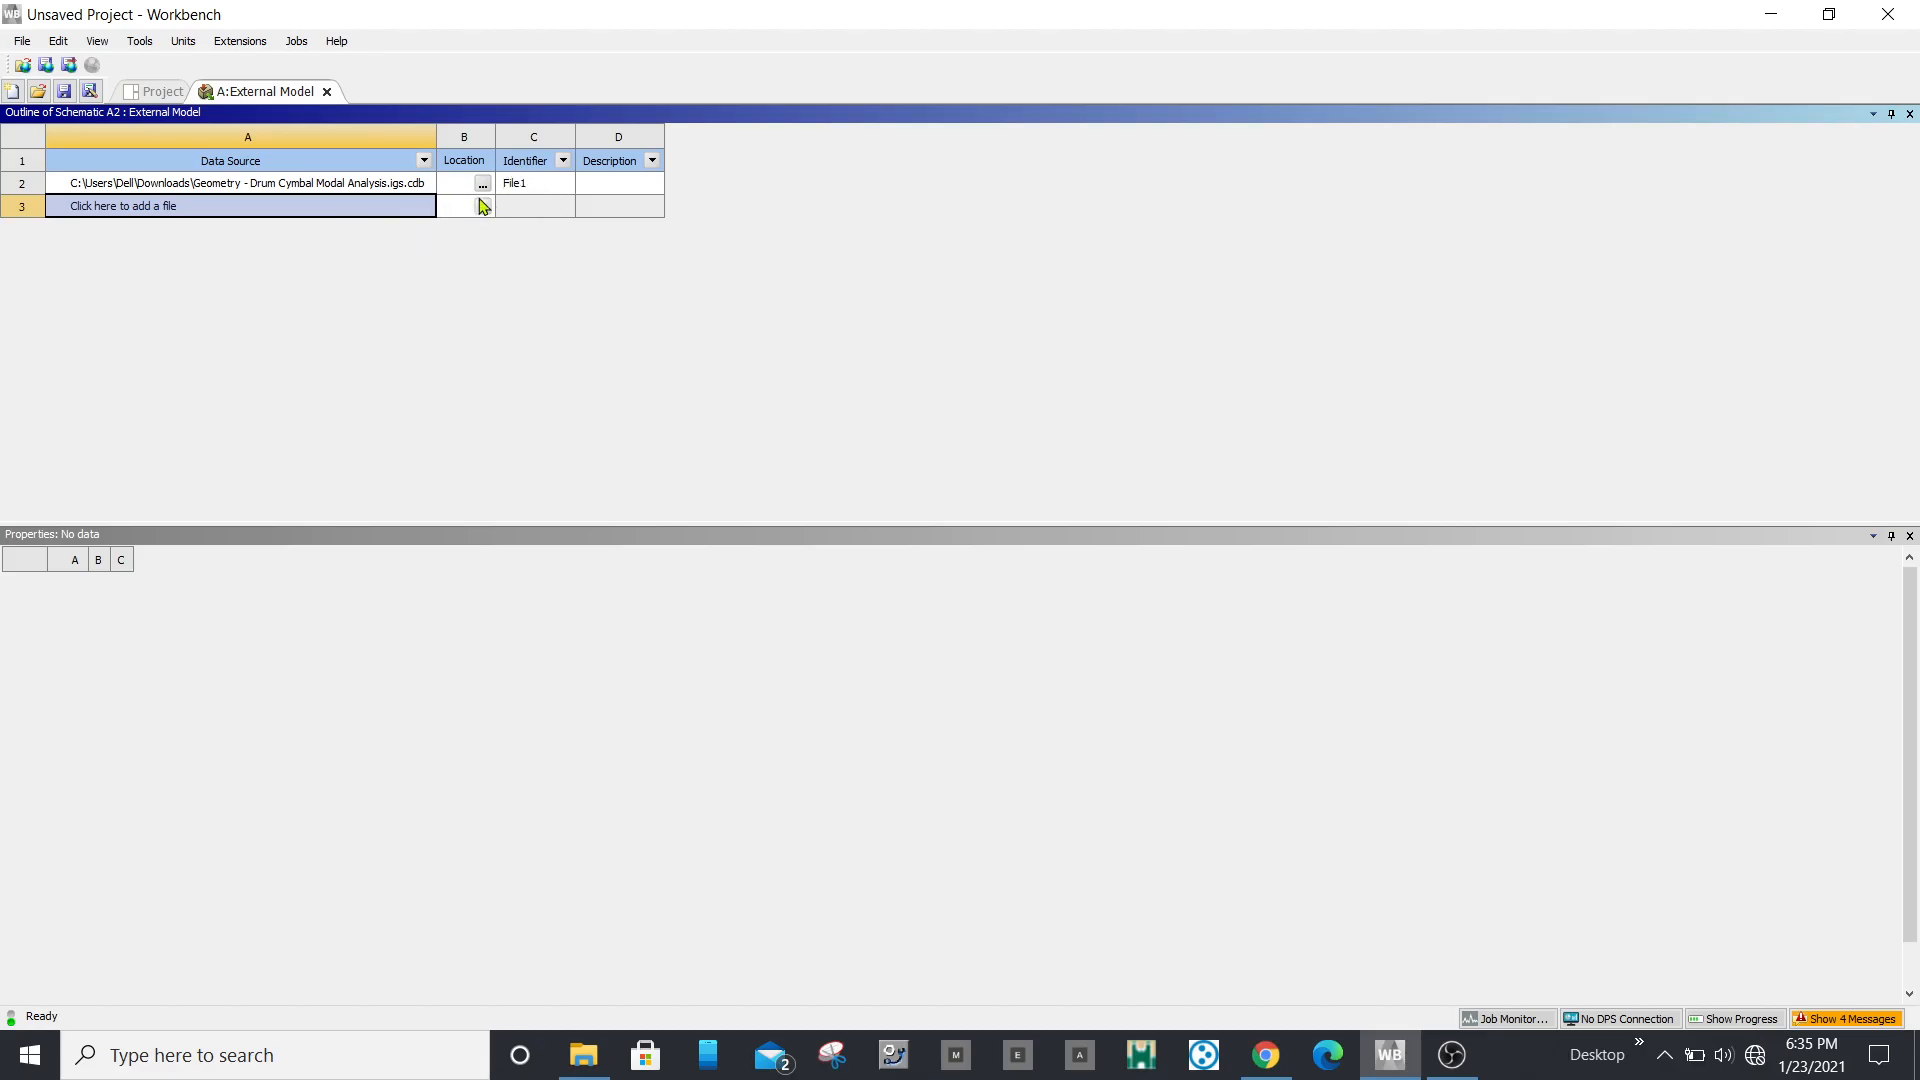
pyautogui.click(159, 91)
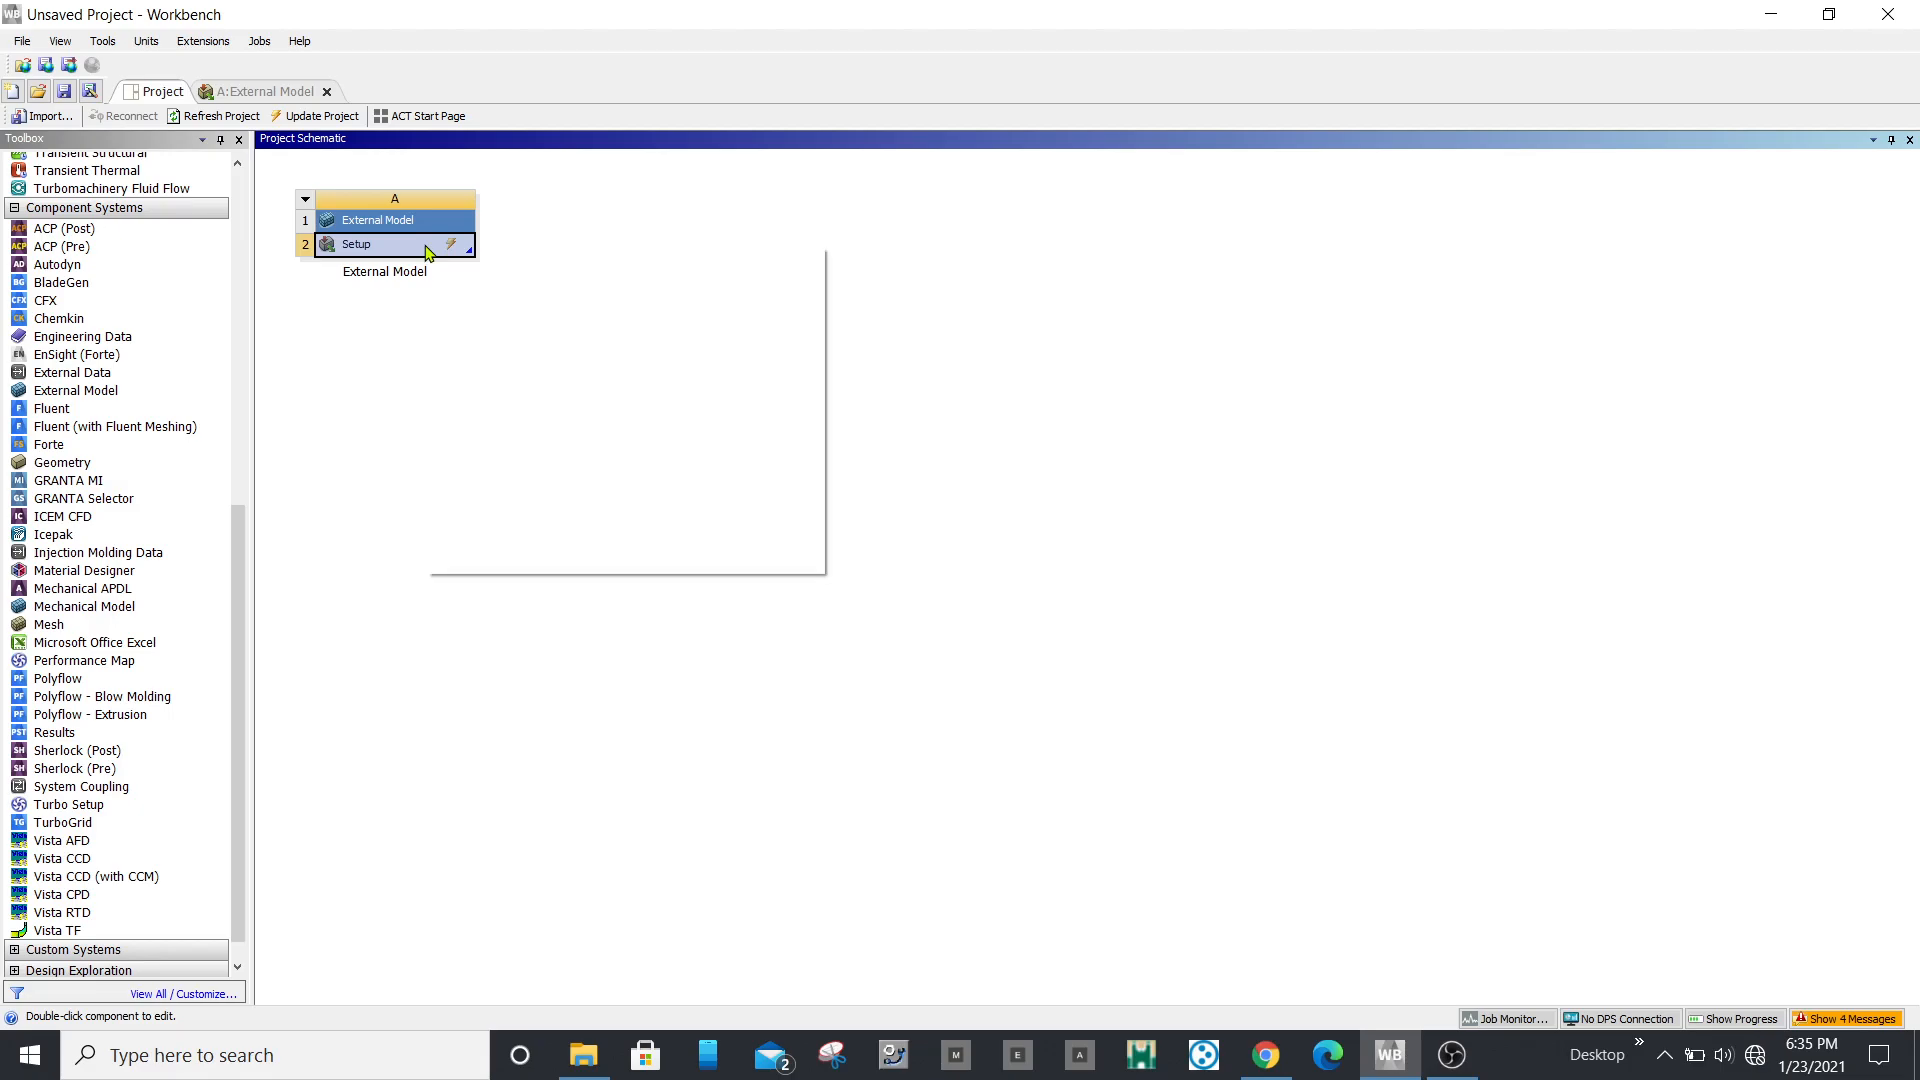
# Step: Update the Setup cell and dismiss the invalid Blocked CDB file error
pyautogui.rightClick(356, 244)
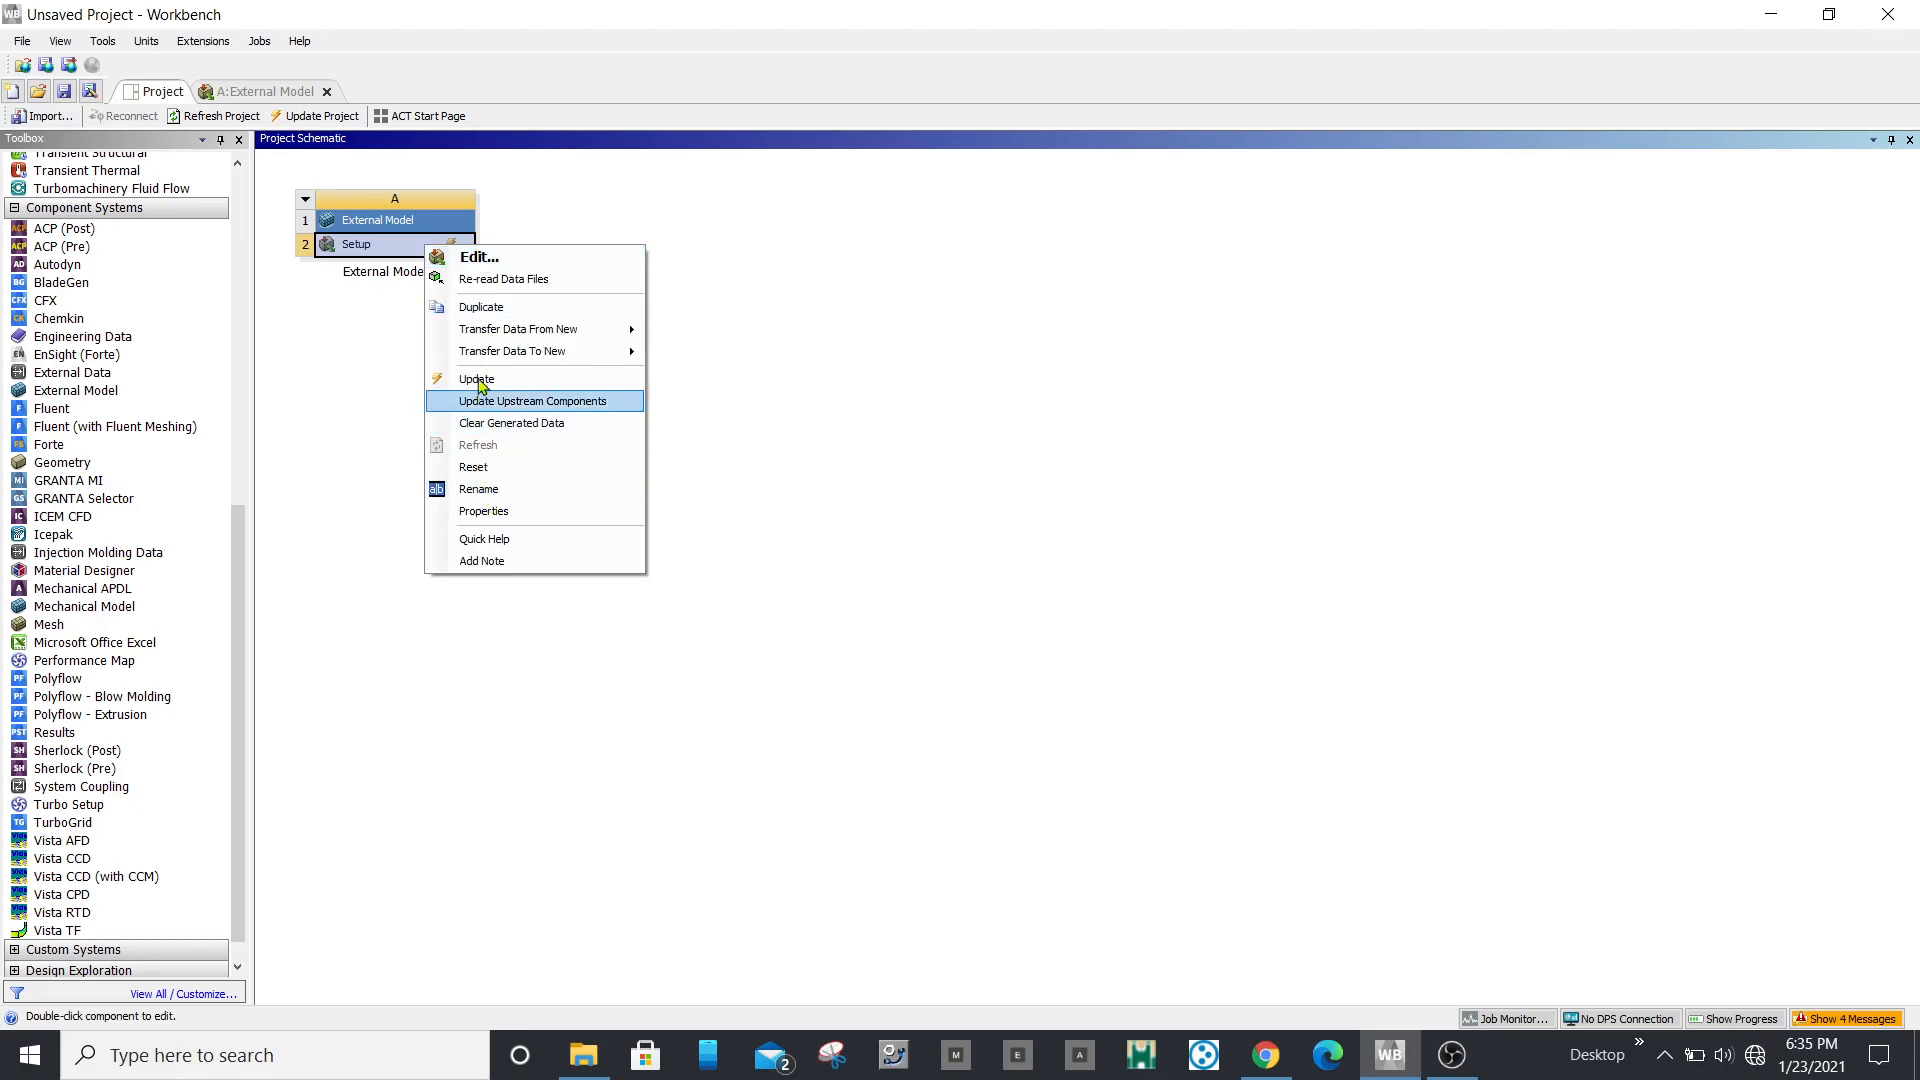
pyautogui.click(475, 378)
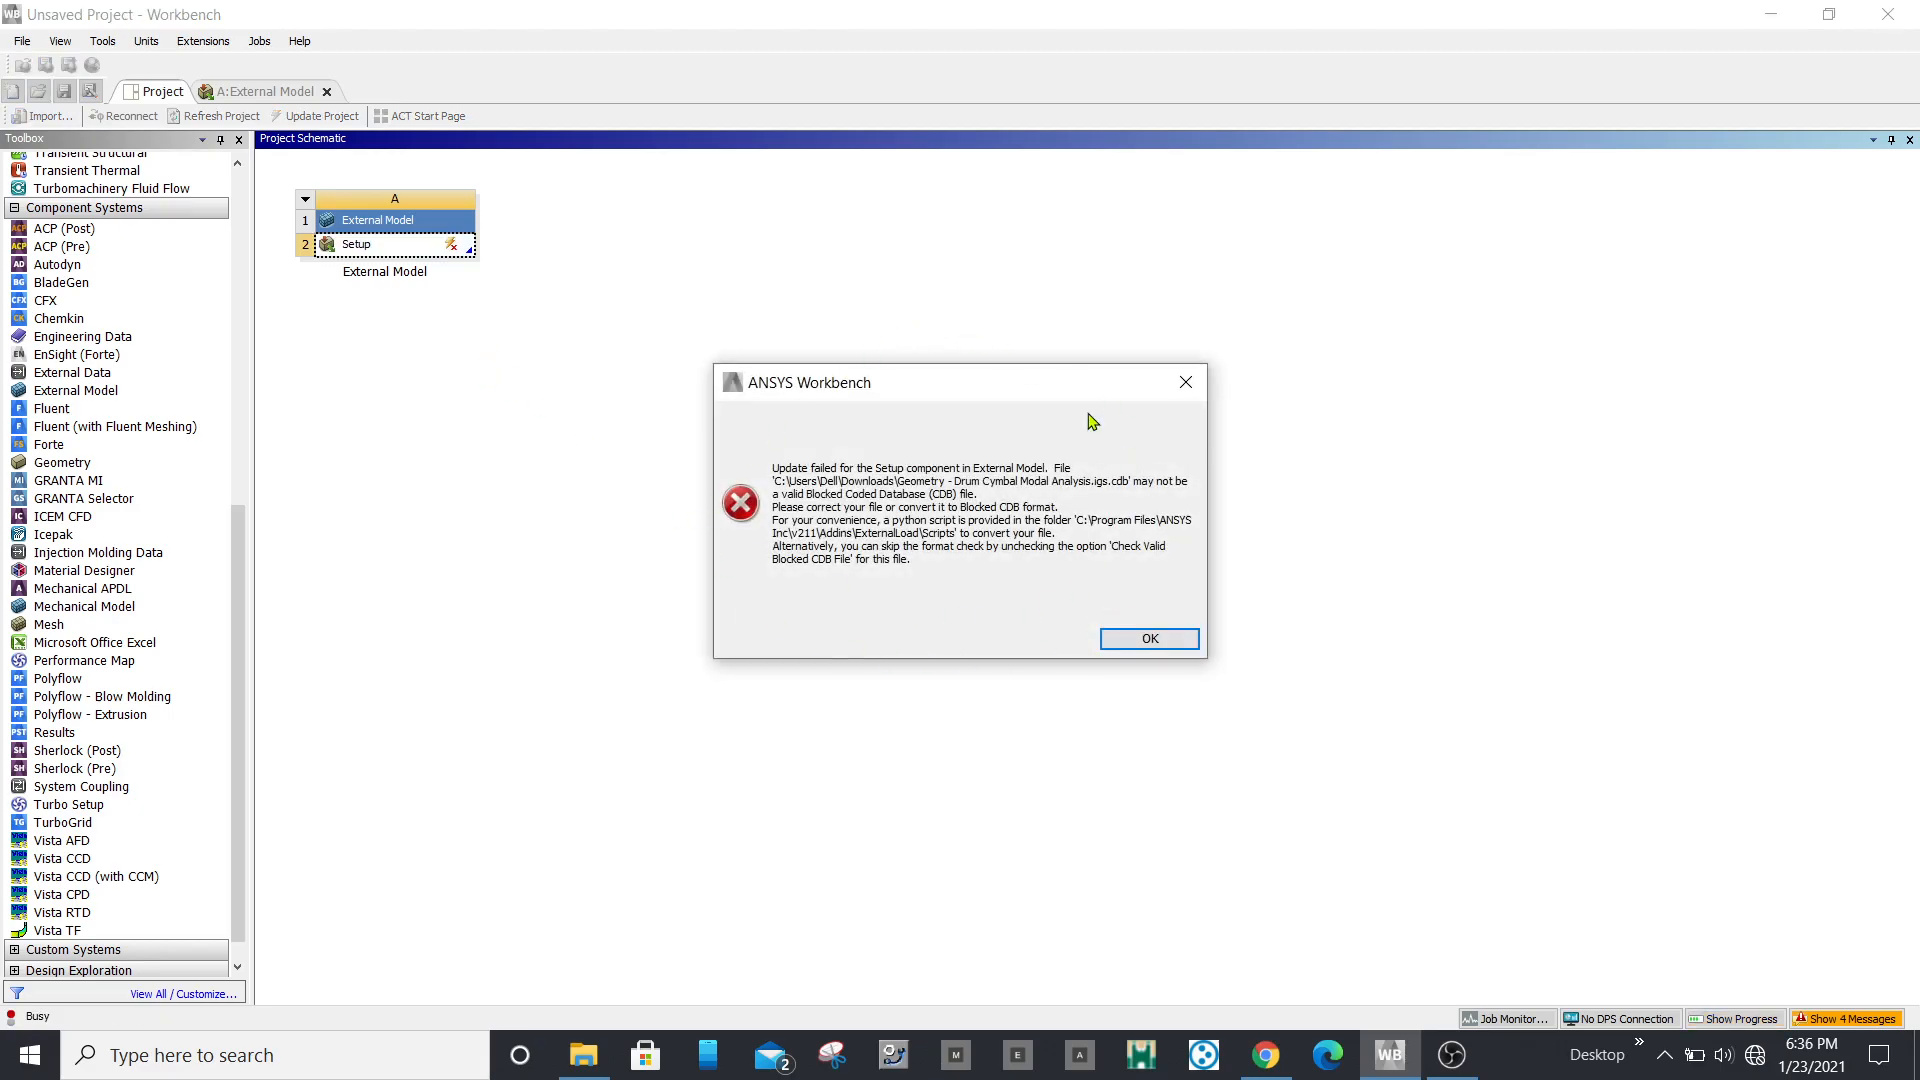
pyautogui.click(1146, 638)
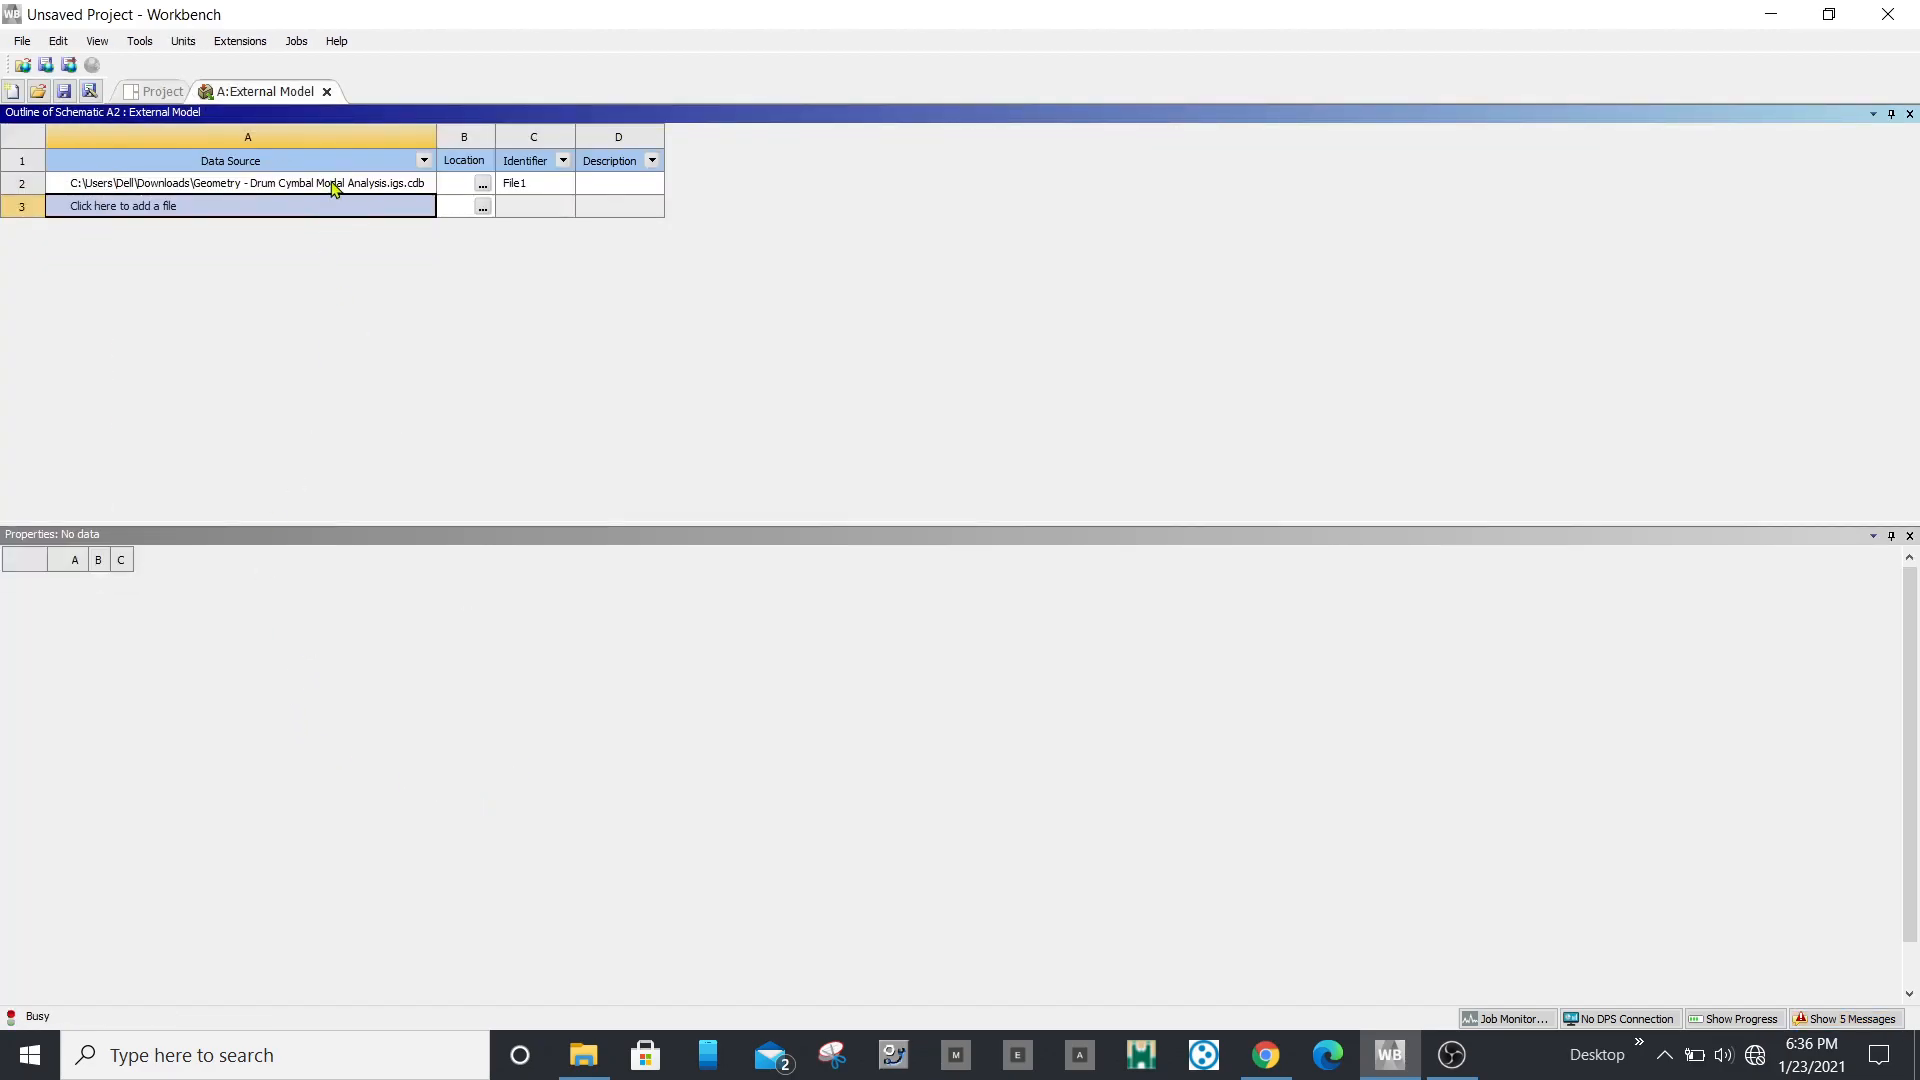
# Step: Untick 'Check Valid Blocked CDB File' for the drum cymbal file, then return to the schematic
pyautogui.click(245, 182)
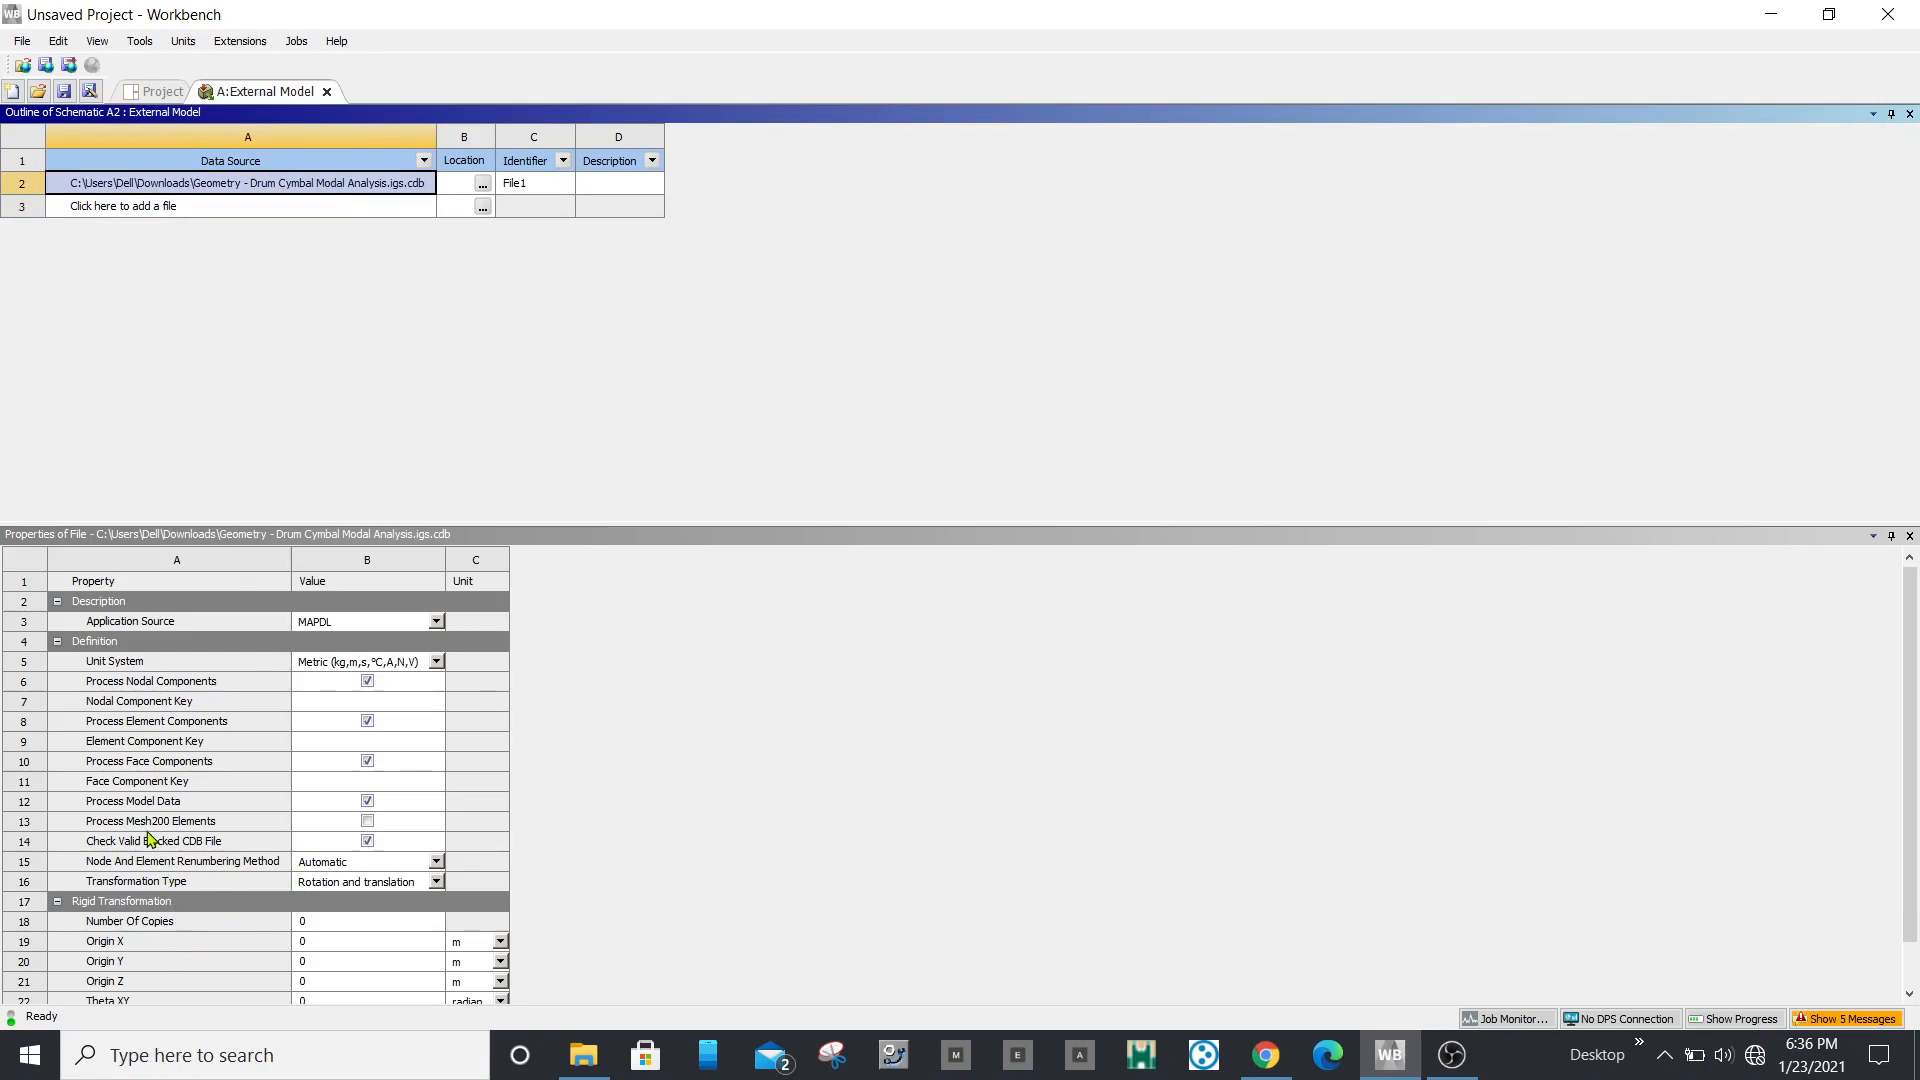
pyautogui.click(153, 840)
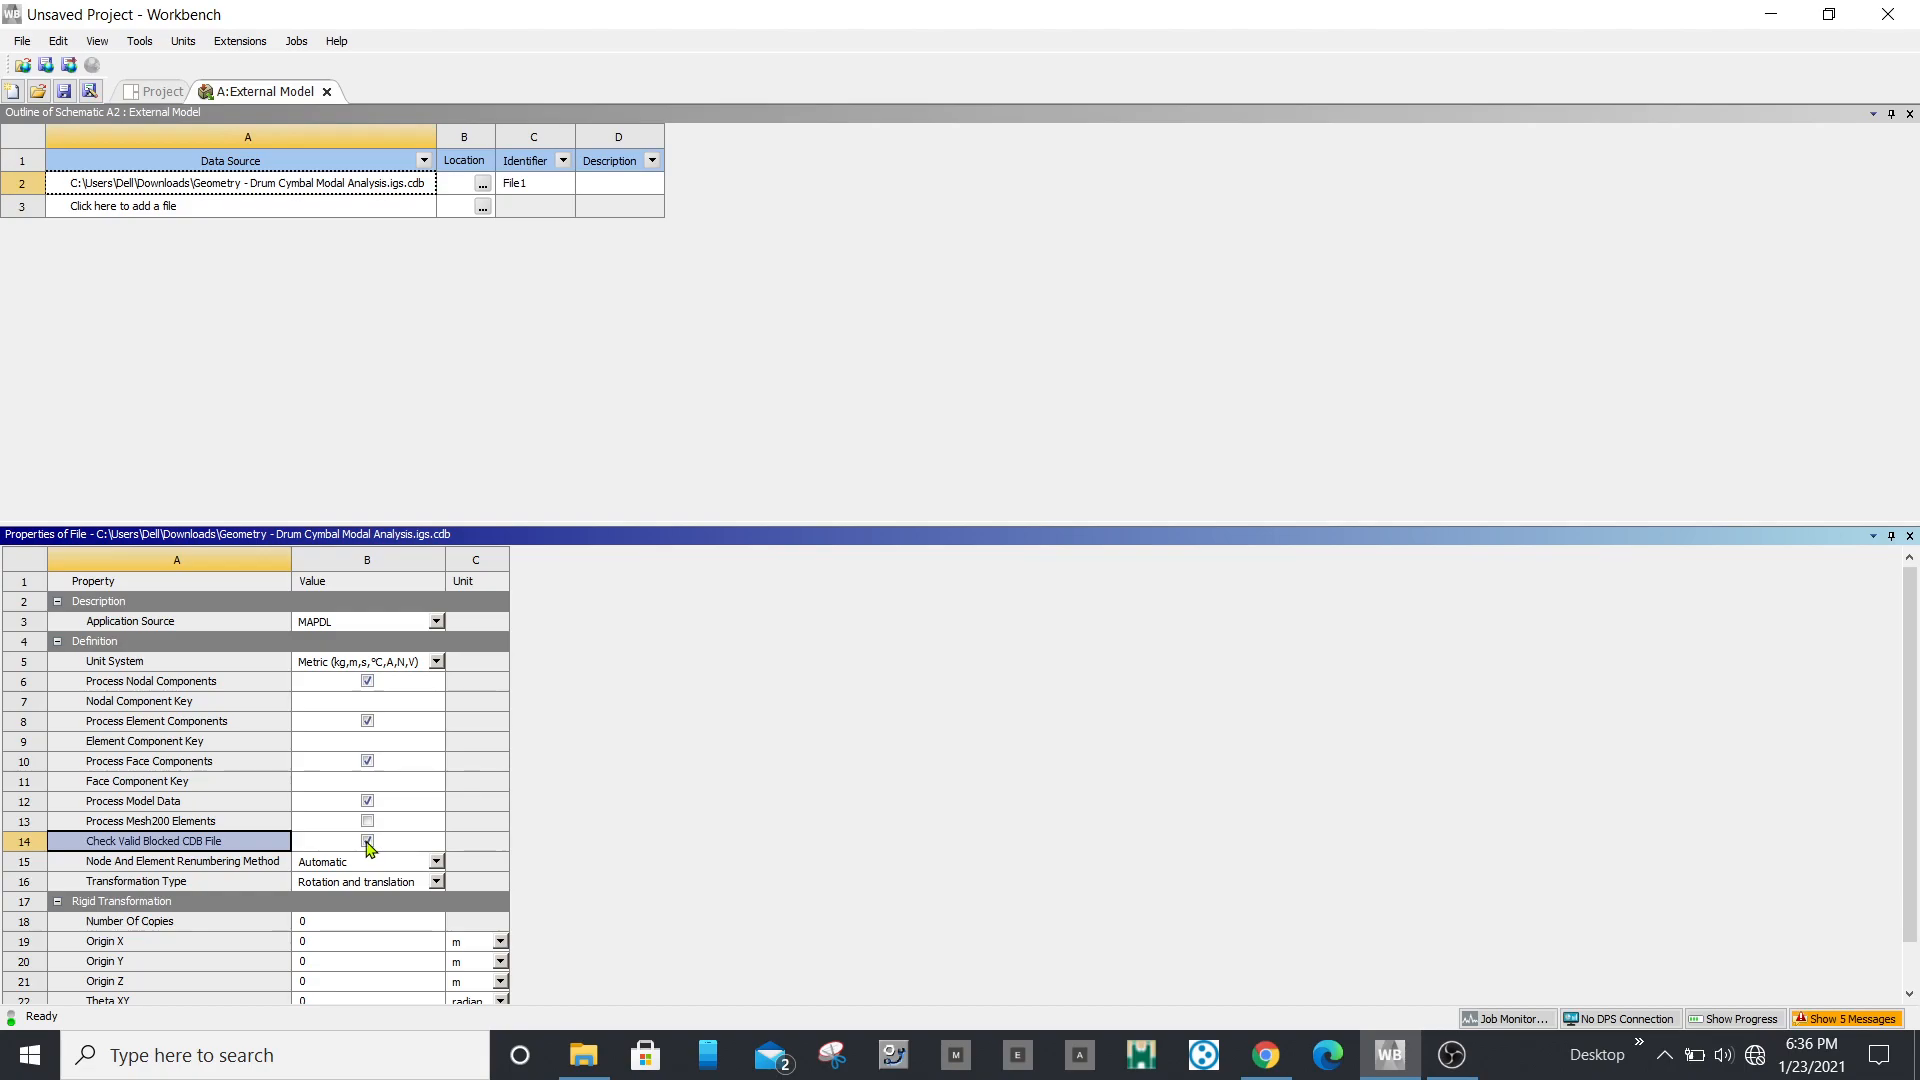
pyautogui.click(367, 840)
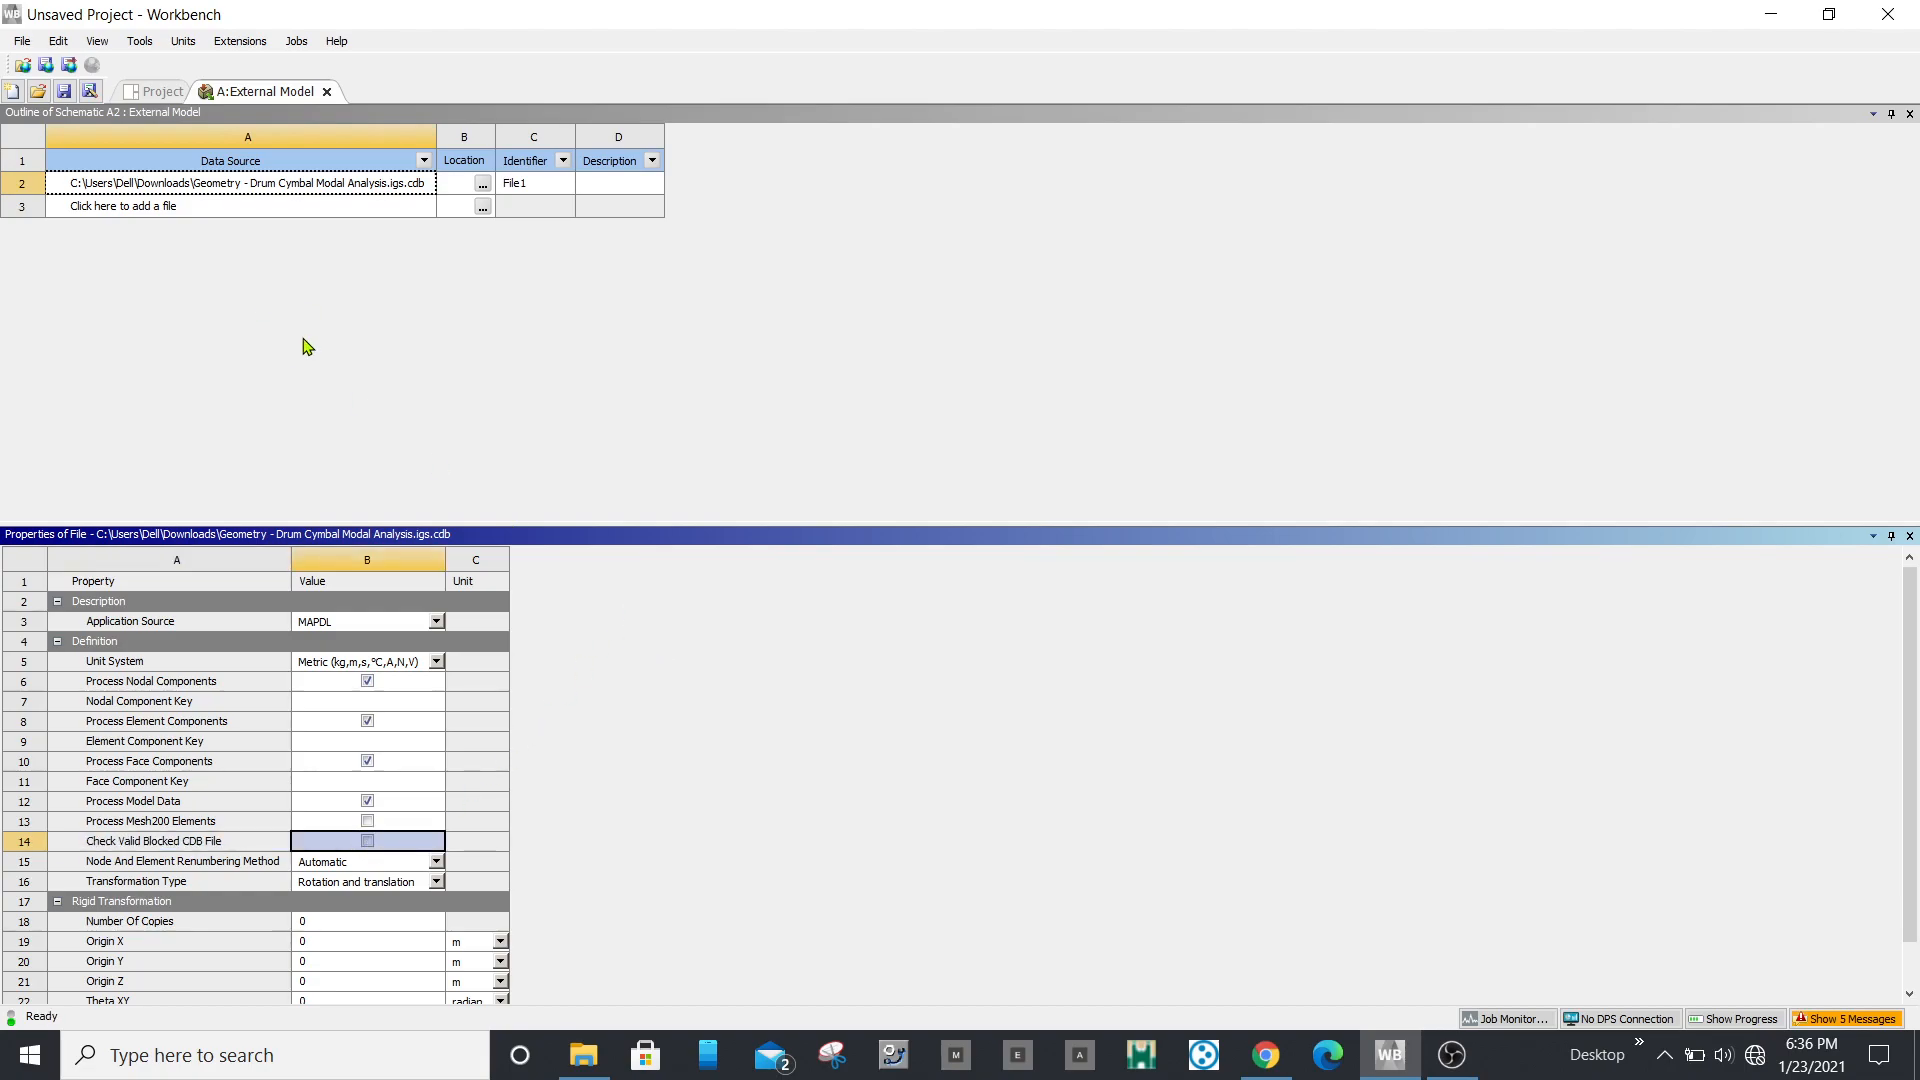
pyautogui.click(160, 91)
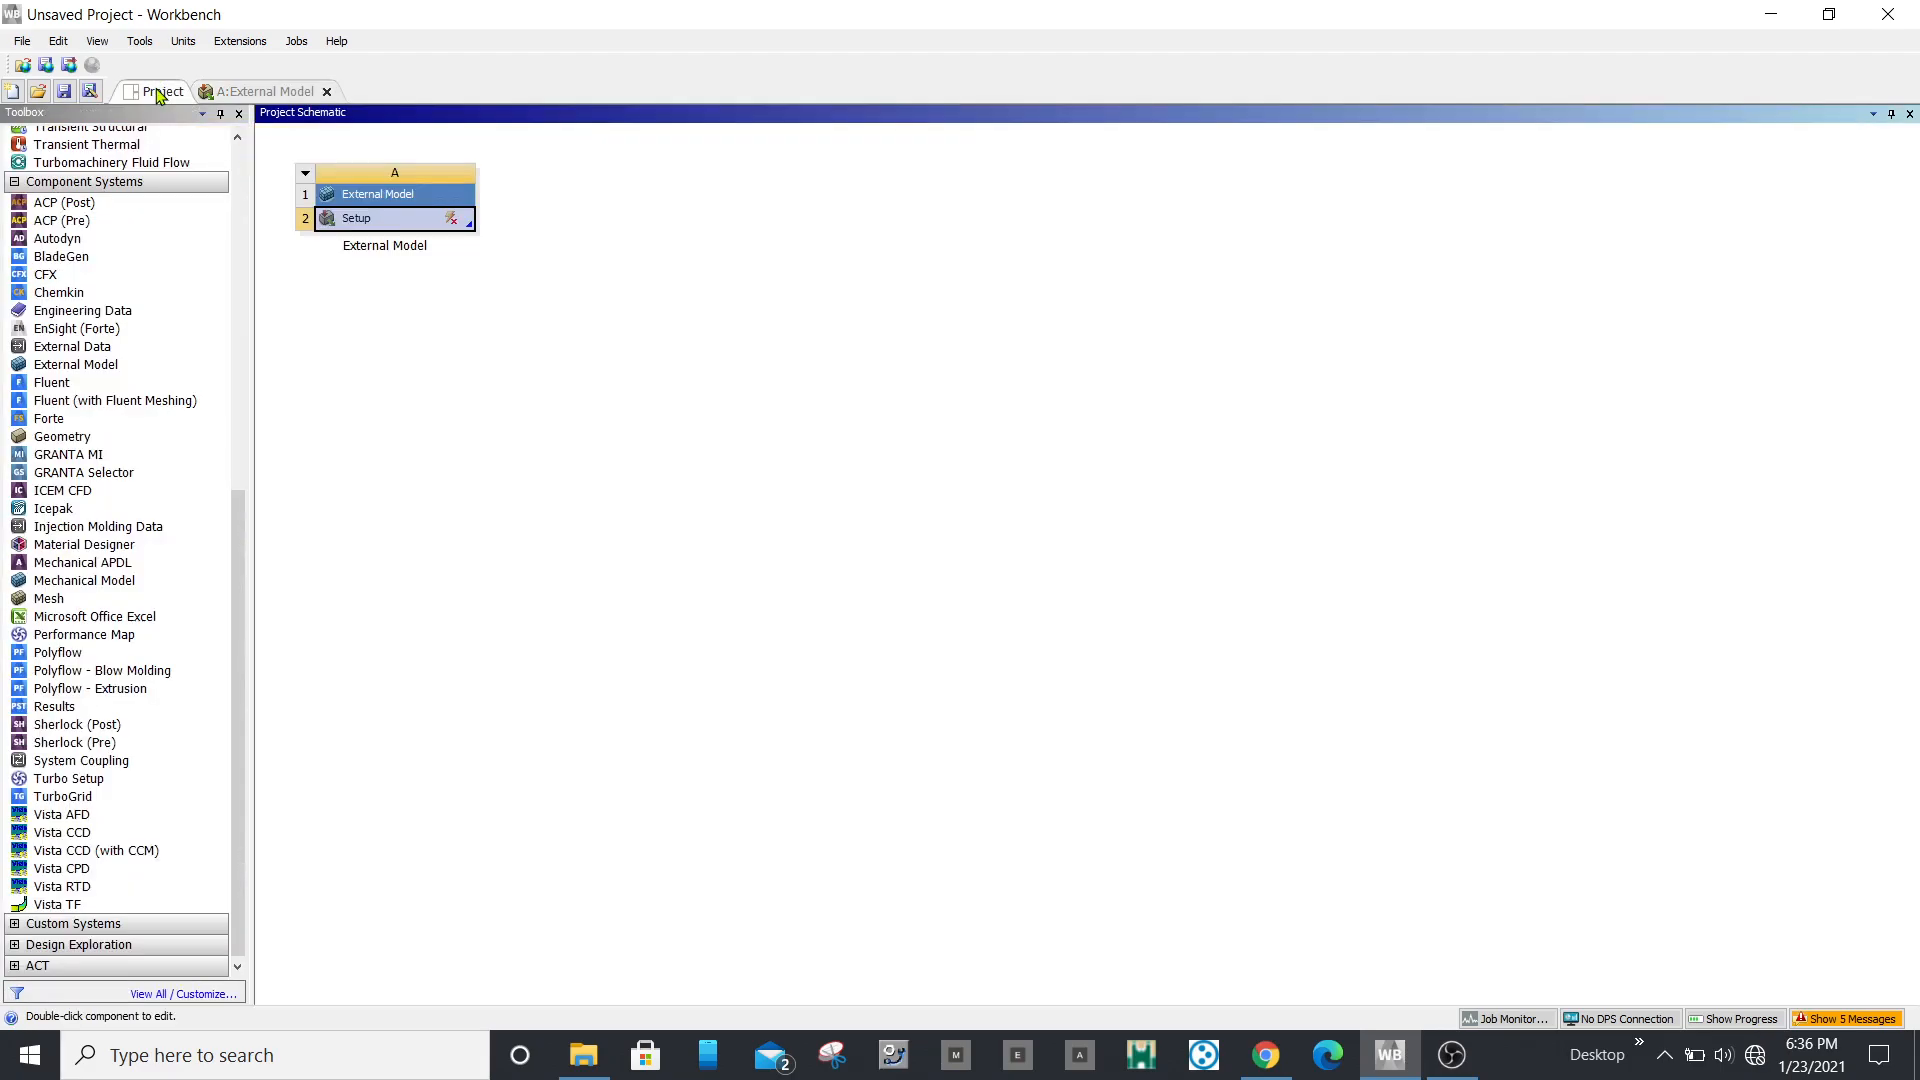